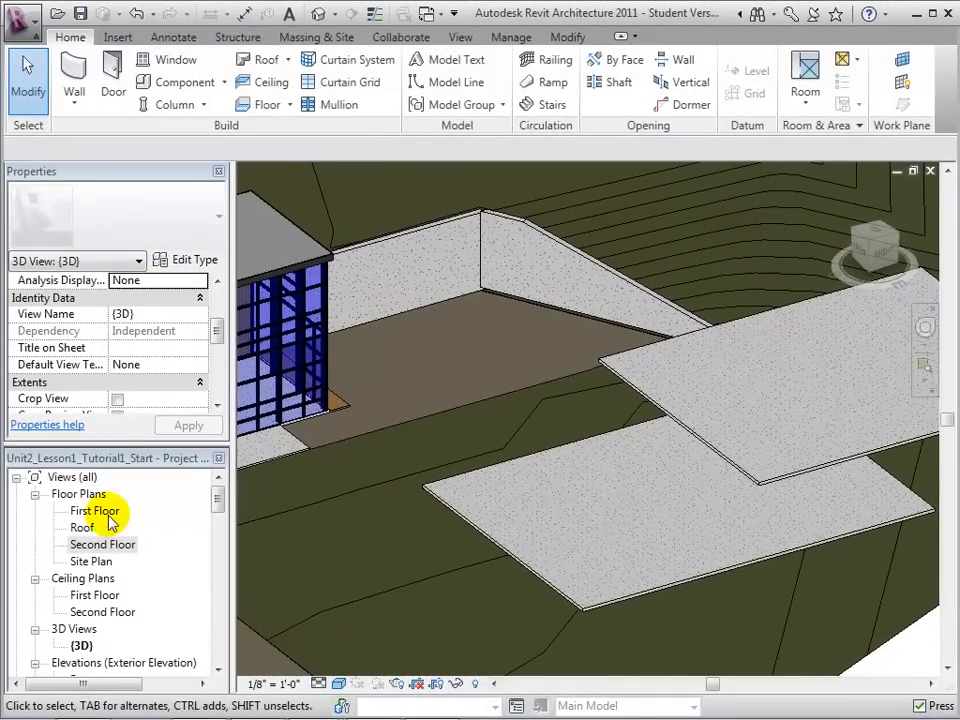
Open the First Floor plan from the Project Browser to start a stair
double_click(94, 511)
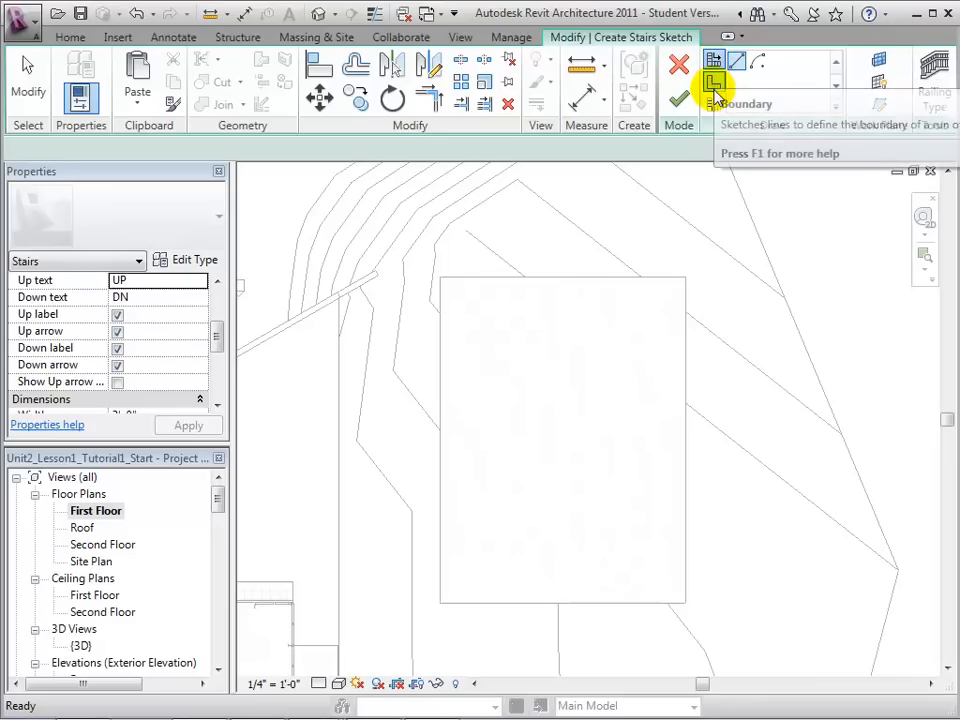
mouse_move(714, 104)
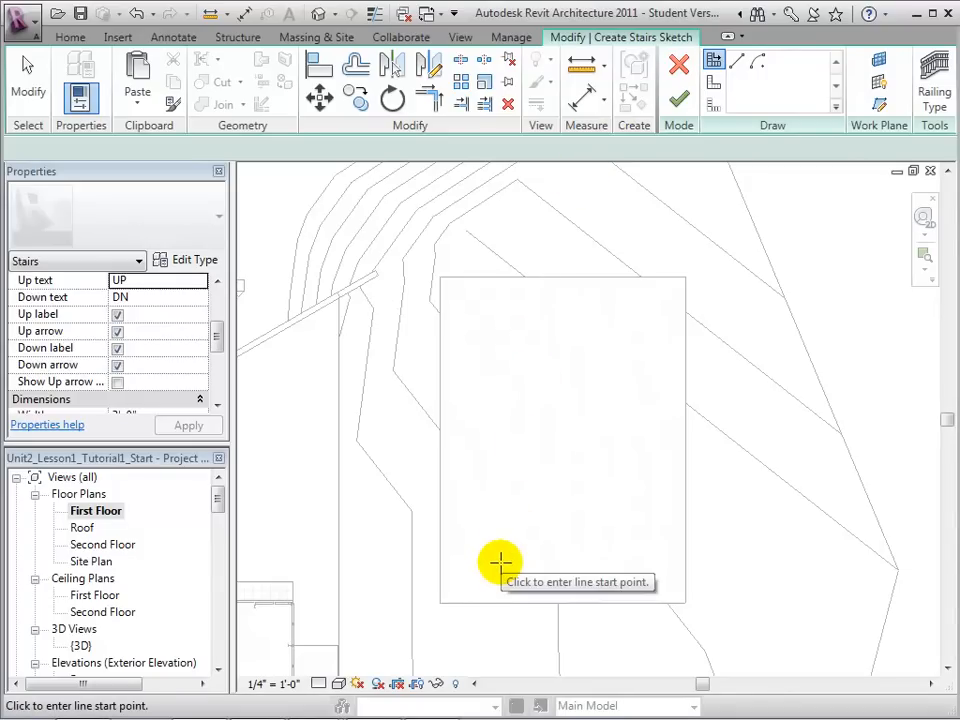
click(218, 296)
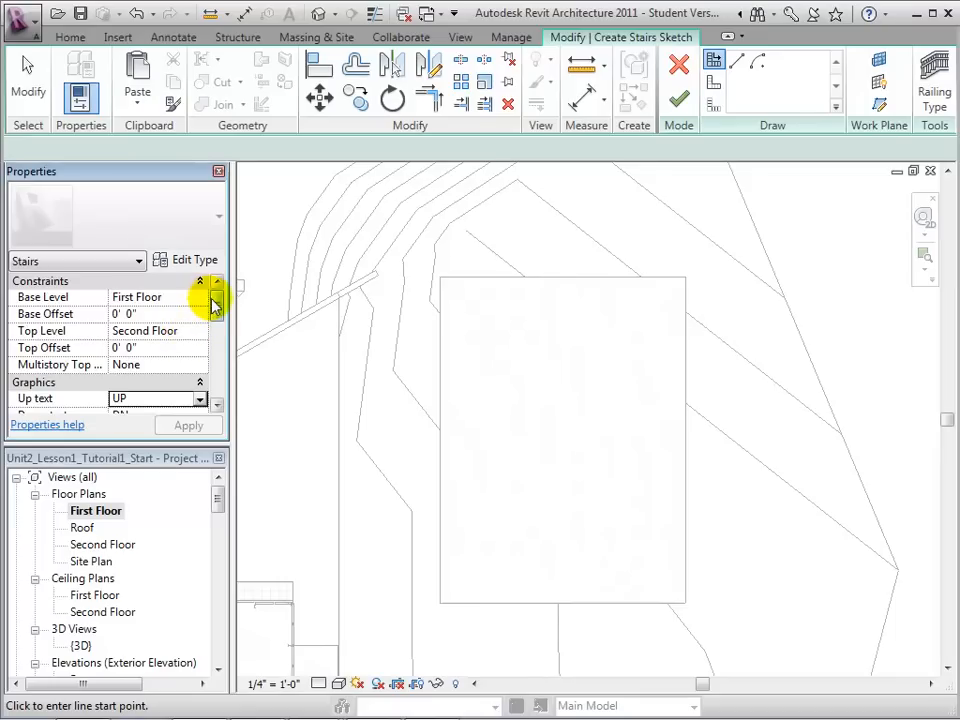
scroll(down, 3)
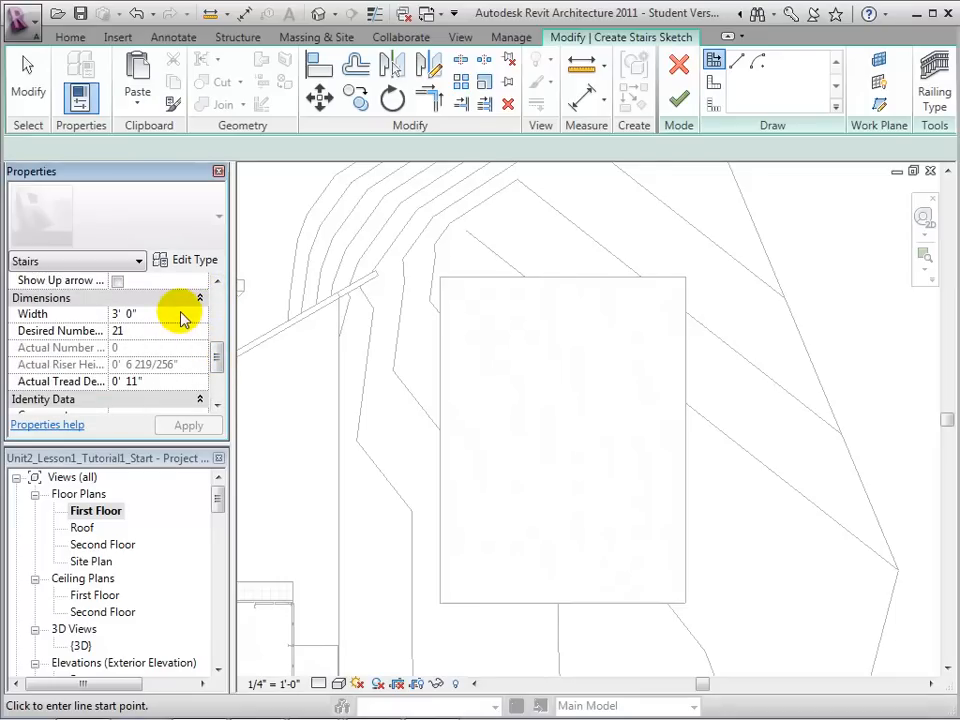
mouse_move(183, 368)
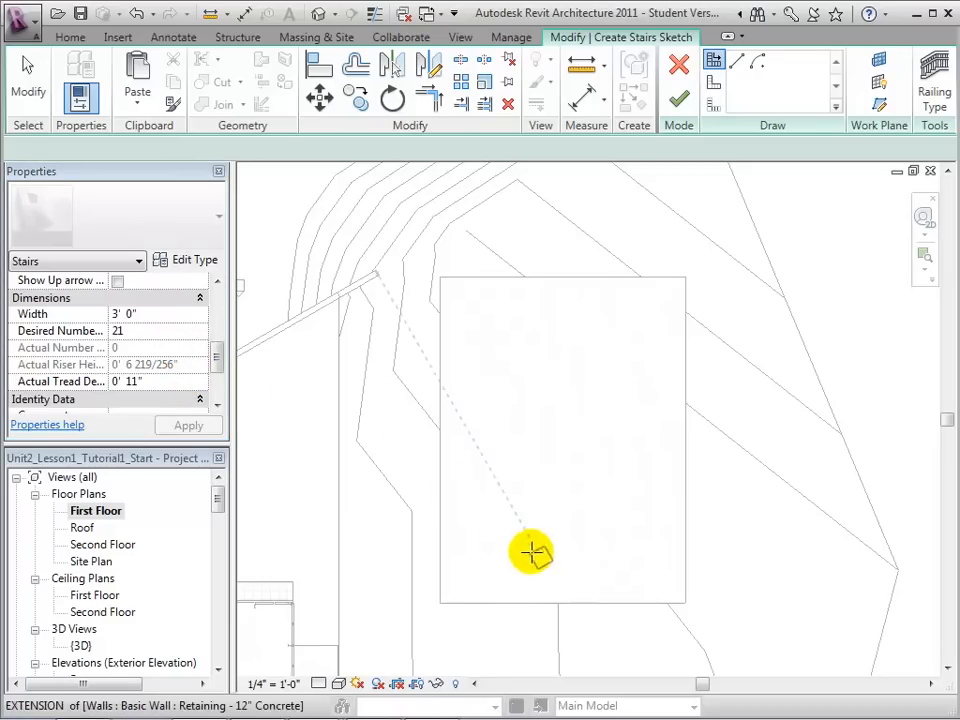
Sketch a straight 21-riser stair run on the slab and finish the stair
click(530, 553)
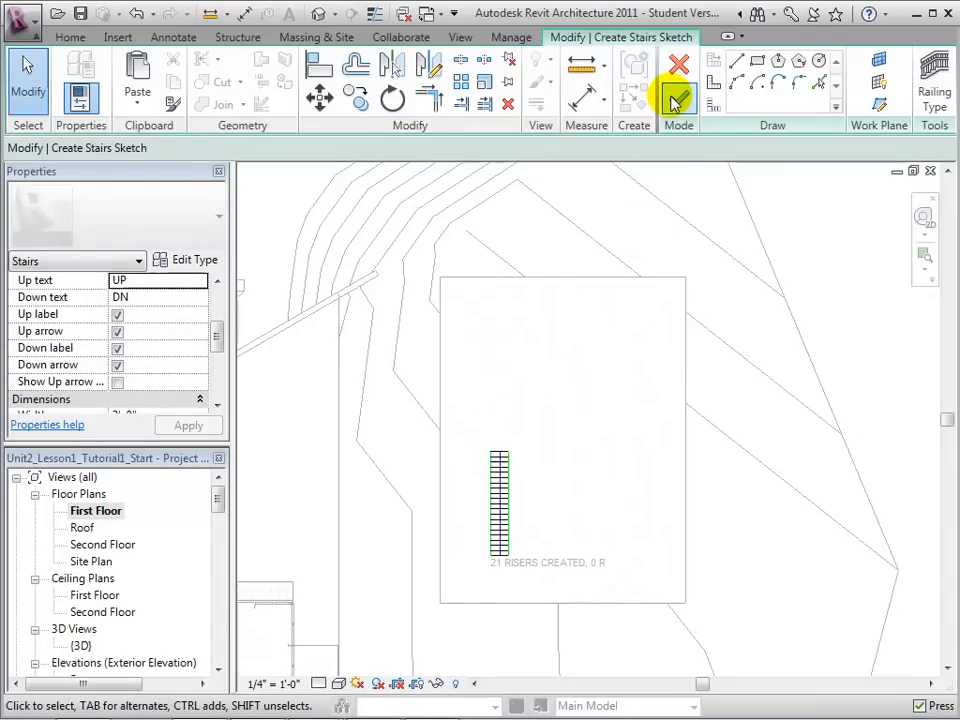
click(678, 99)
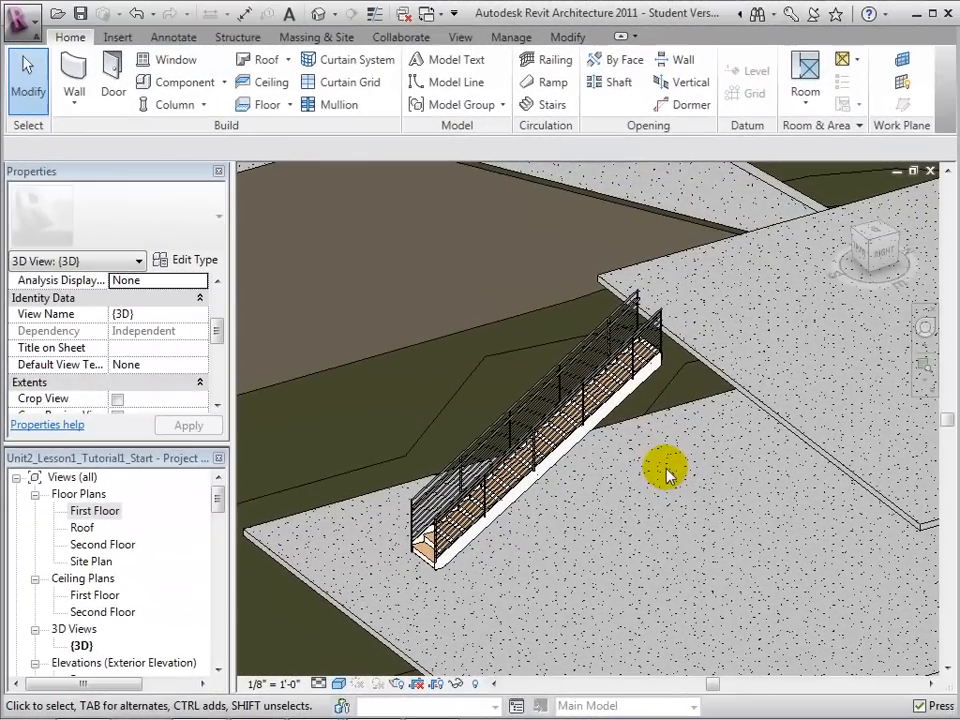
mouse_move(653, 464)
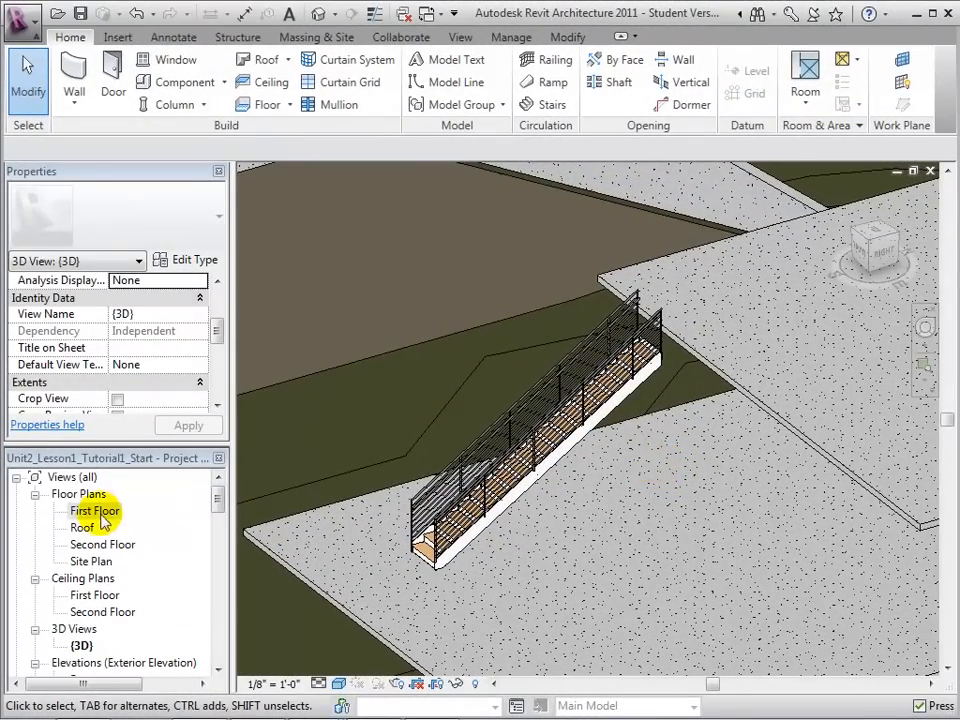
Select the straight stair's side railing, review it in 3D, then return to First Floor
double_click(95, 511)
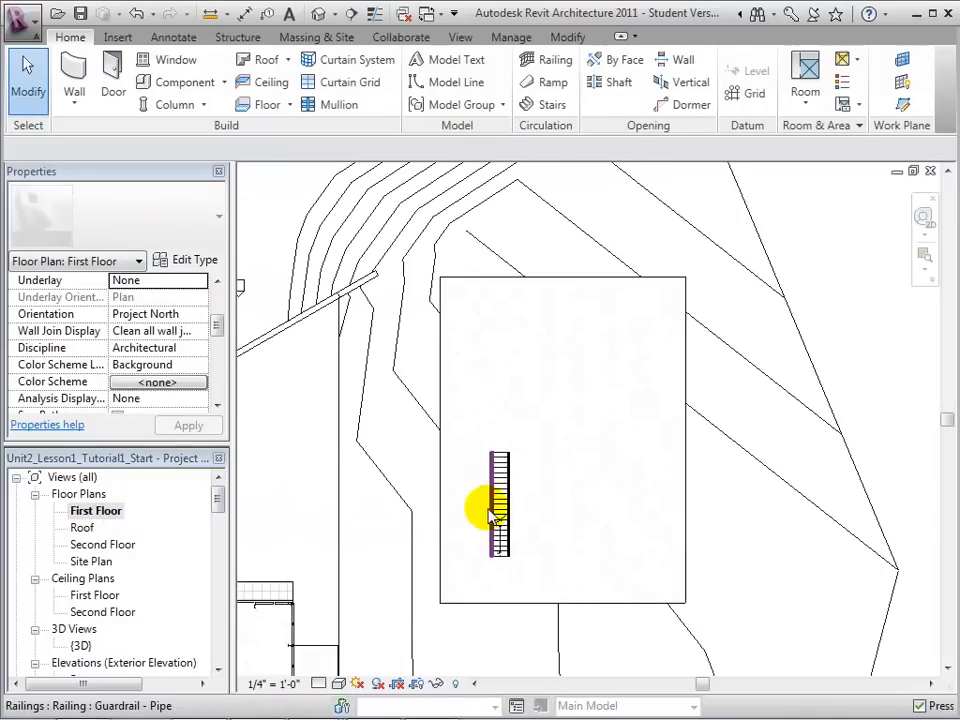
click(498, 505)
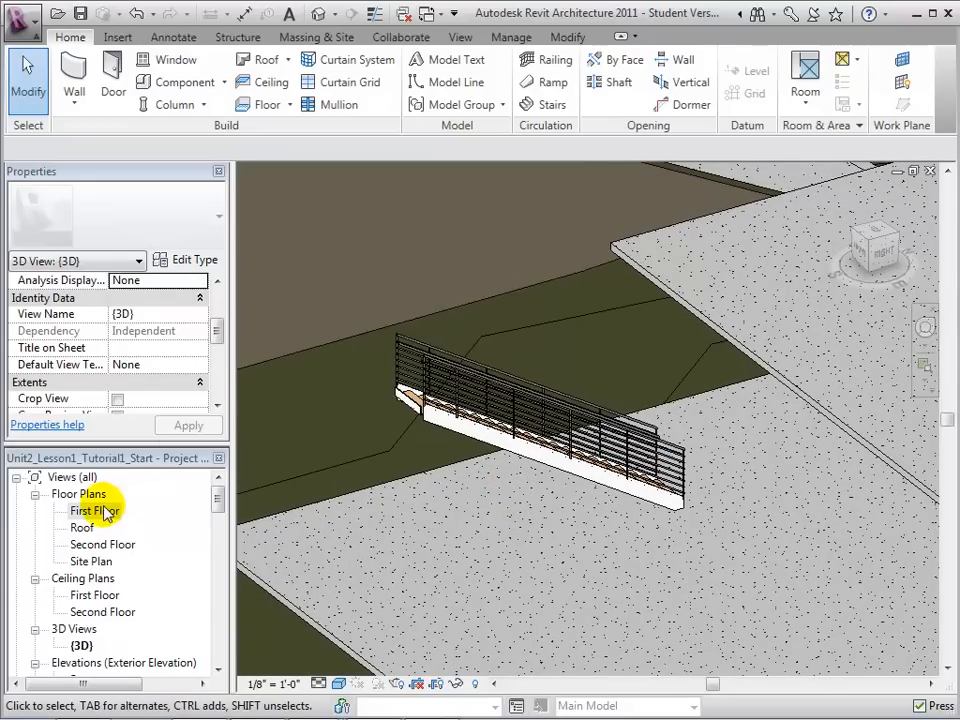
double_click(93, 510)
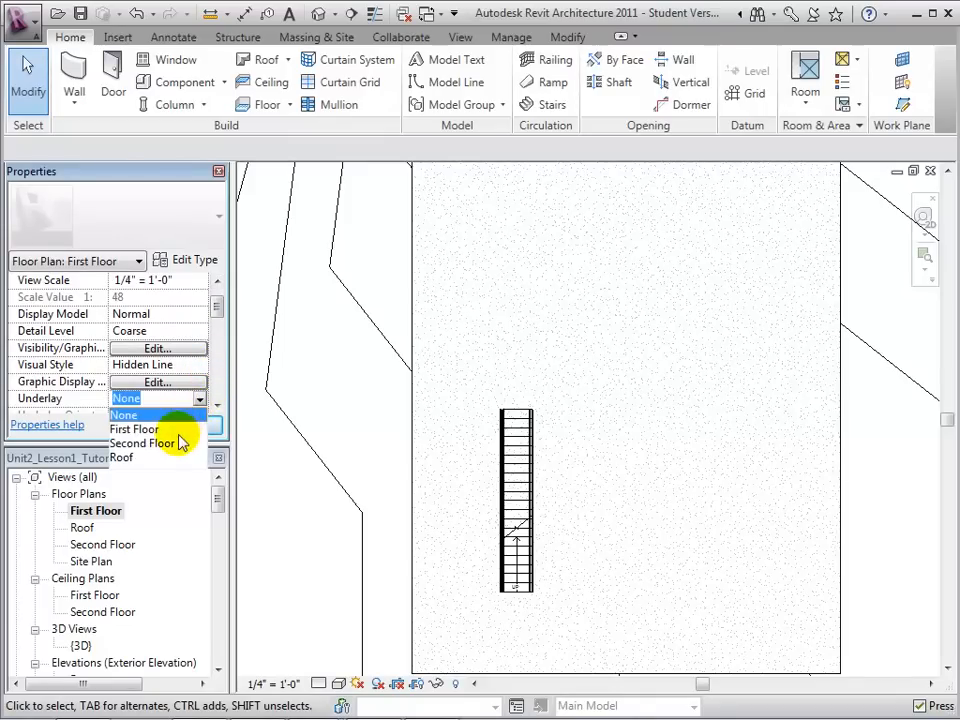
Set the First Floor plan's Underlay to Second Floor
click(143, 442)
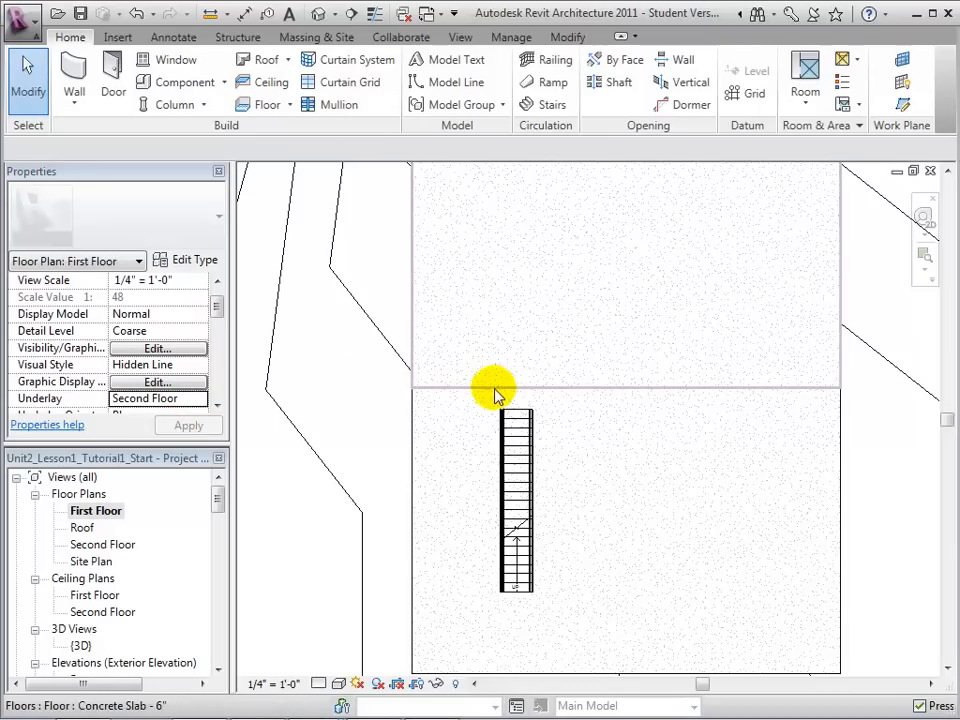
Move the straight stair up to meet the Second Floor slab edge and check it in 3D
click(517, 455)
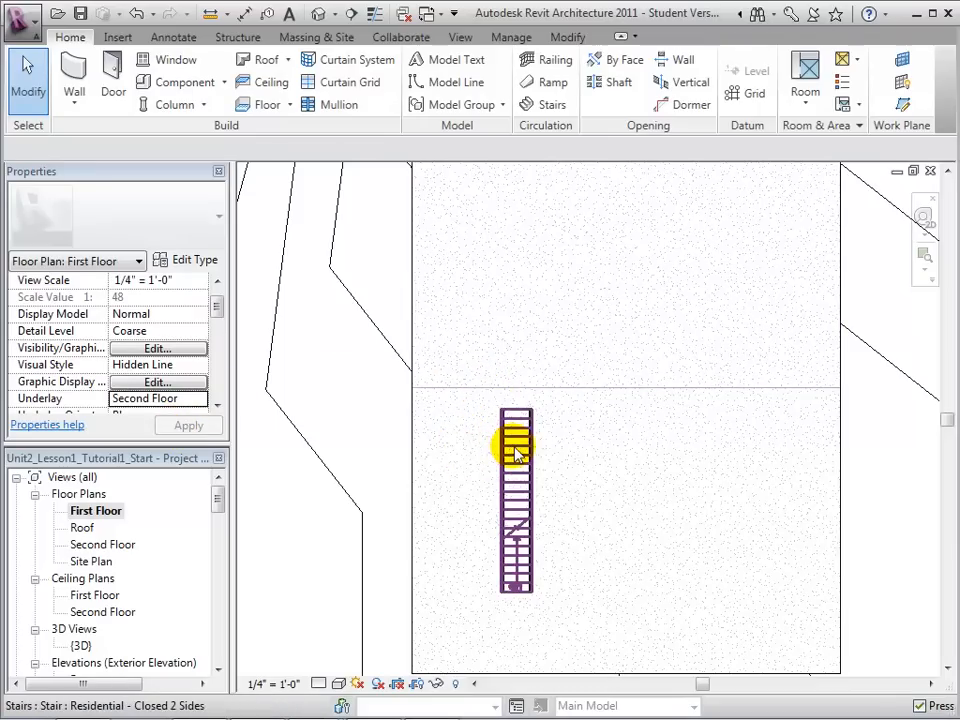
click(516, 445)
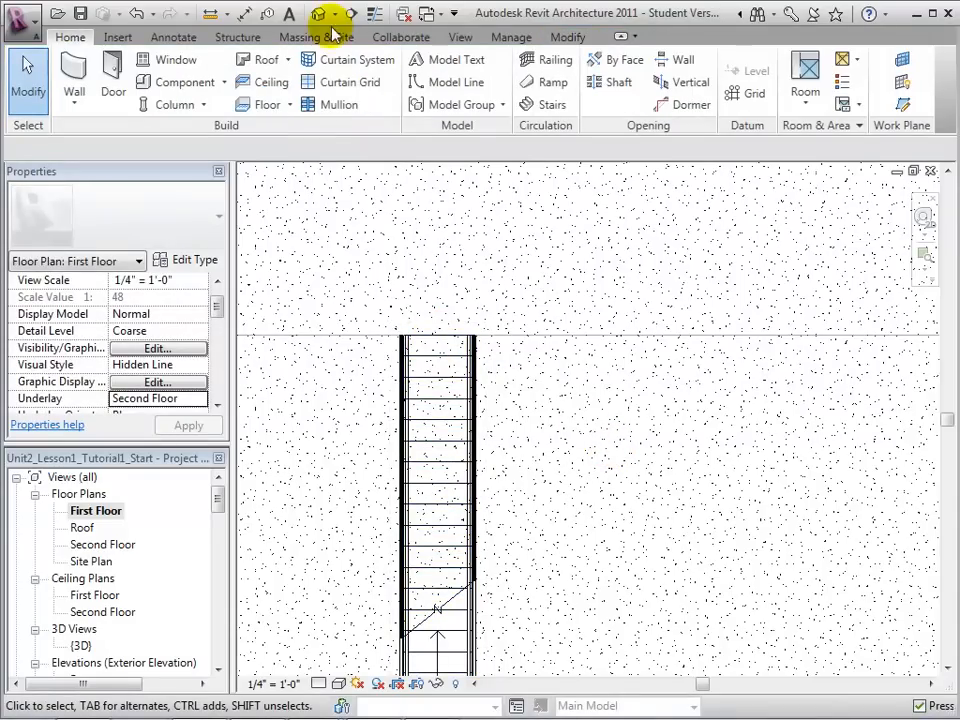
click(318, 13)
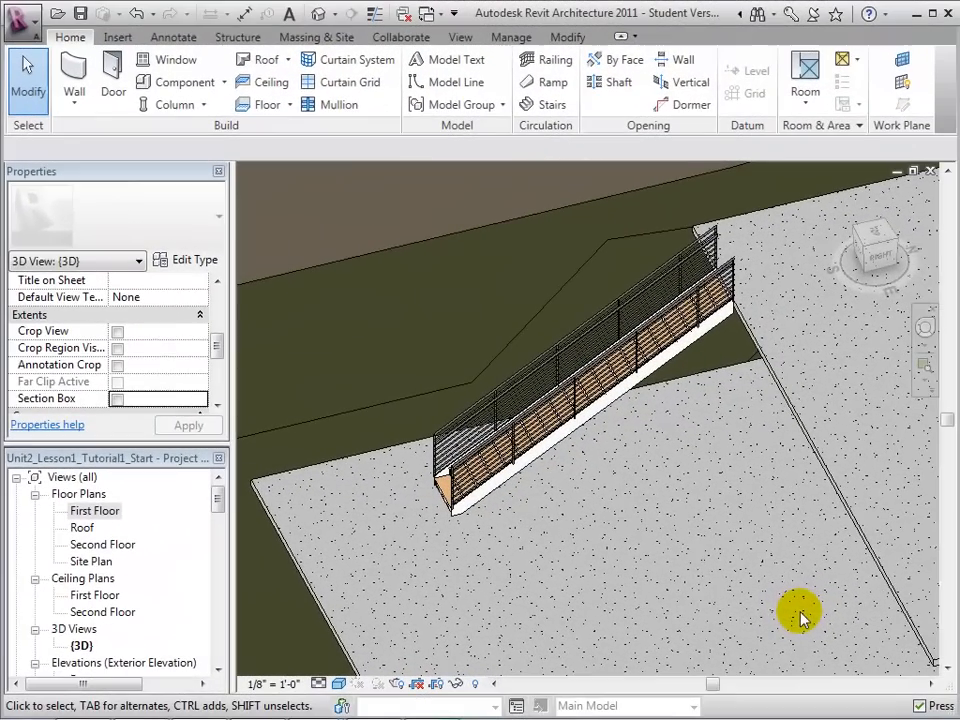
mouse_move(175, 535)
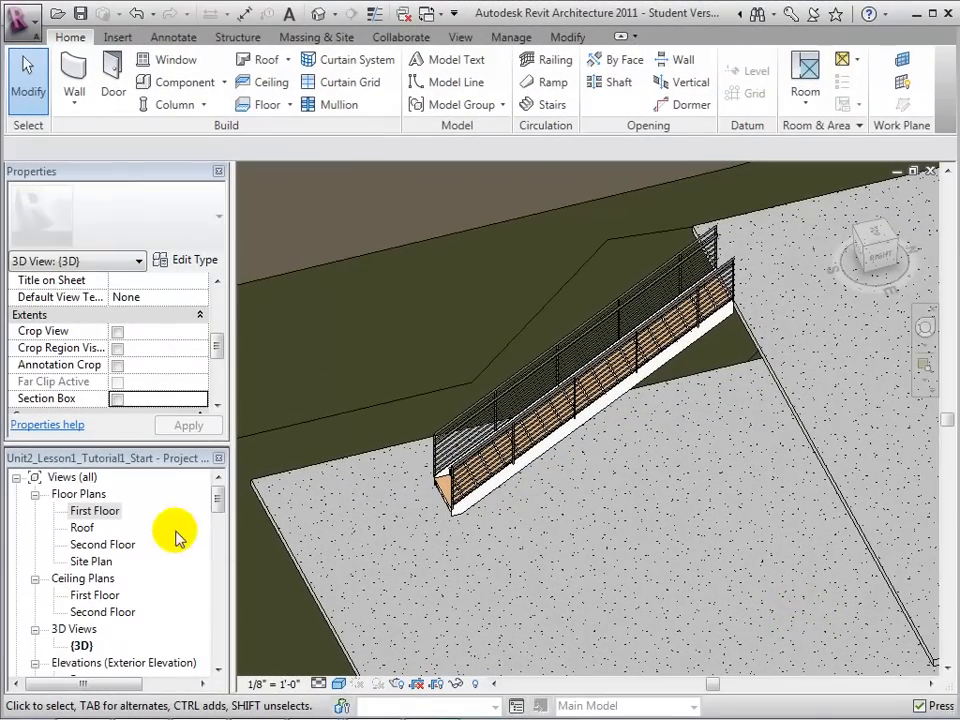
On First Floor, draw an 11-riser run plus a perpendicular run completing 21 risers
double_click(94, 511)
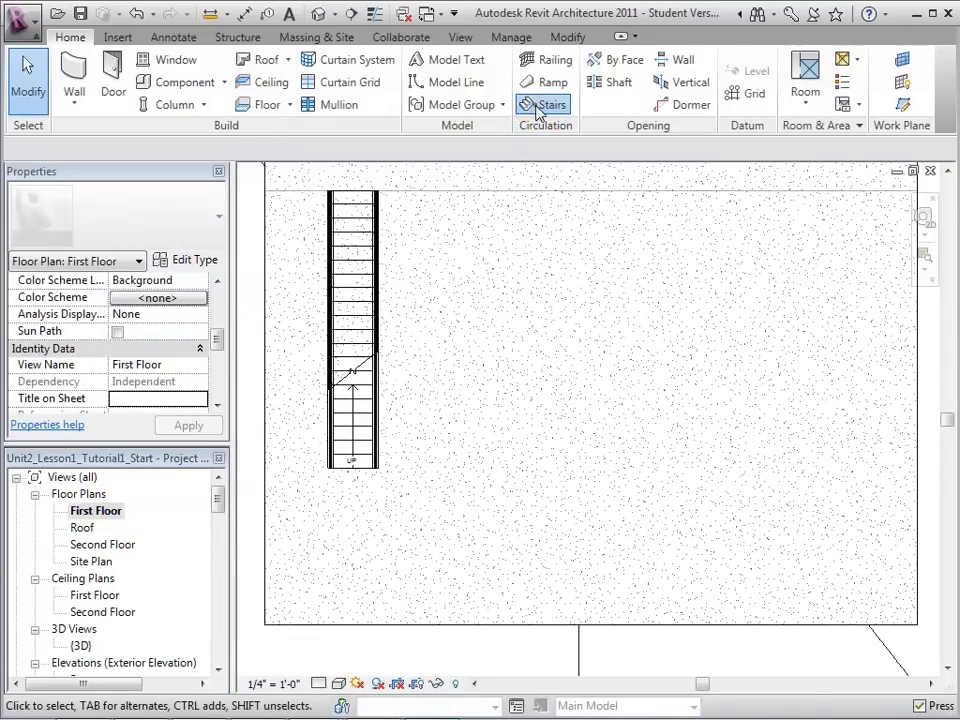
click(543, 104)
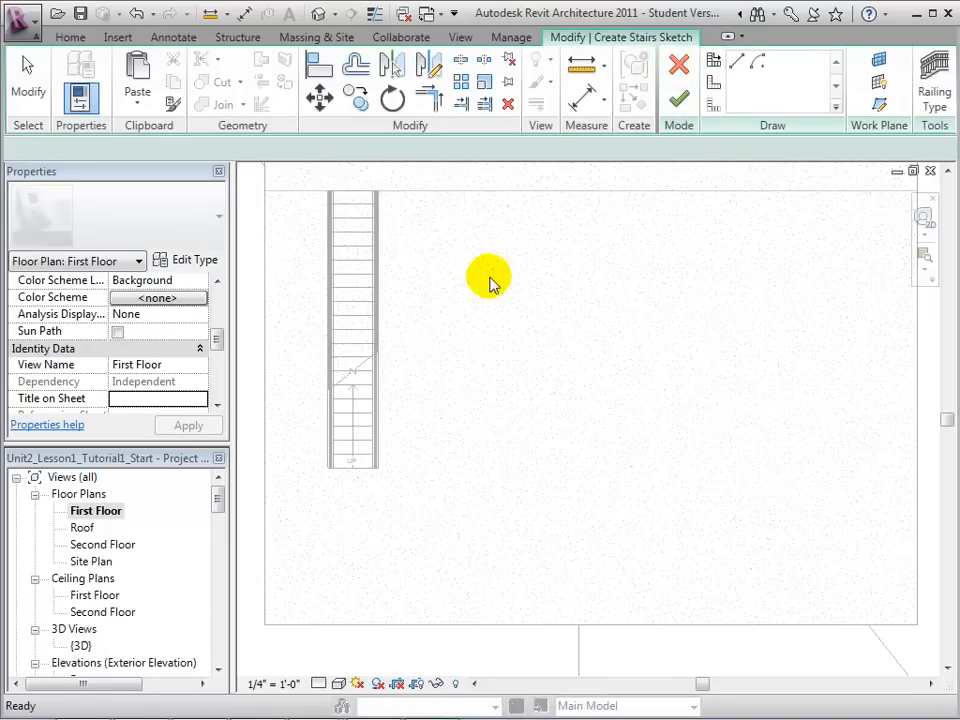
click(490, 290)
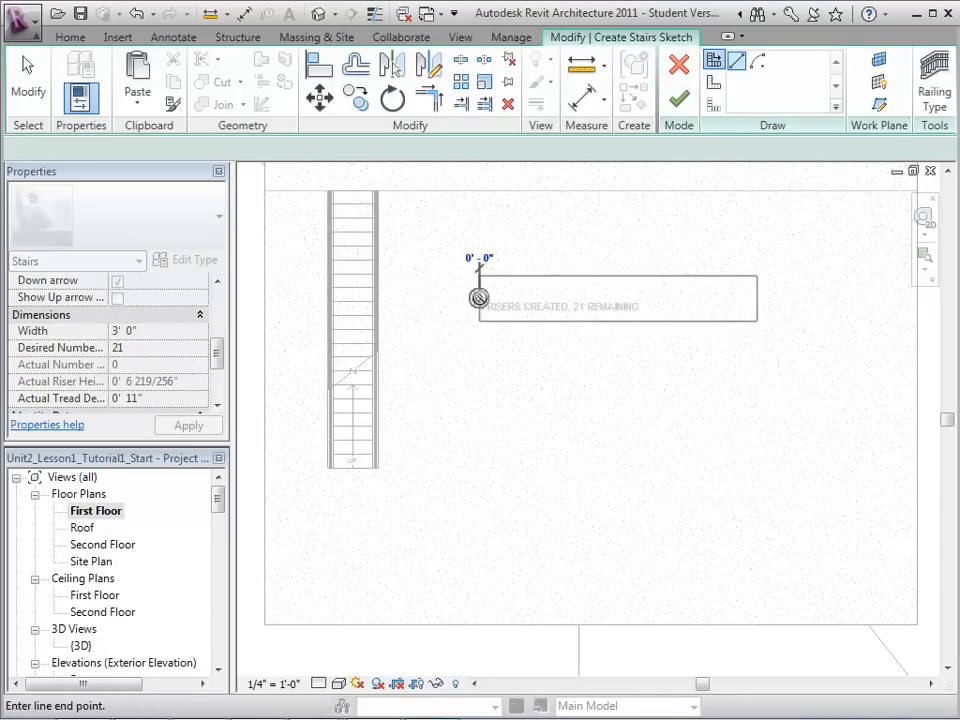
drag(480, 297, 480, 430)
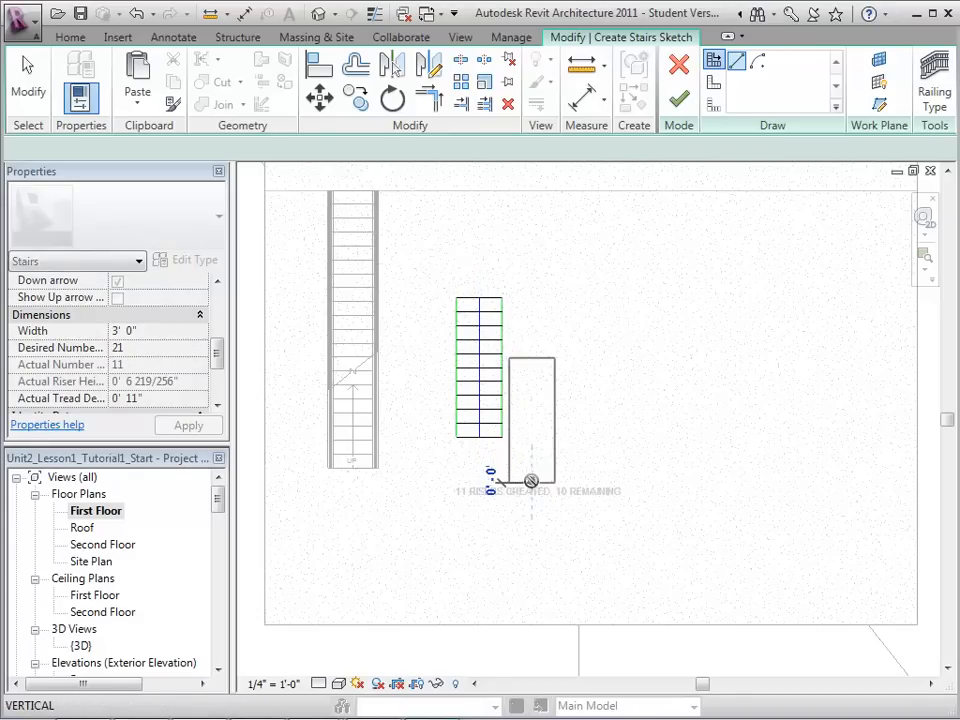
drag(530, 480, 645, 485)
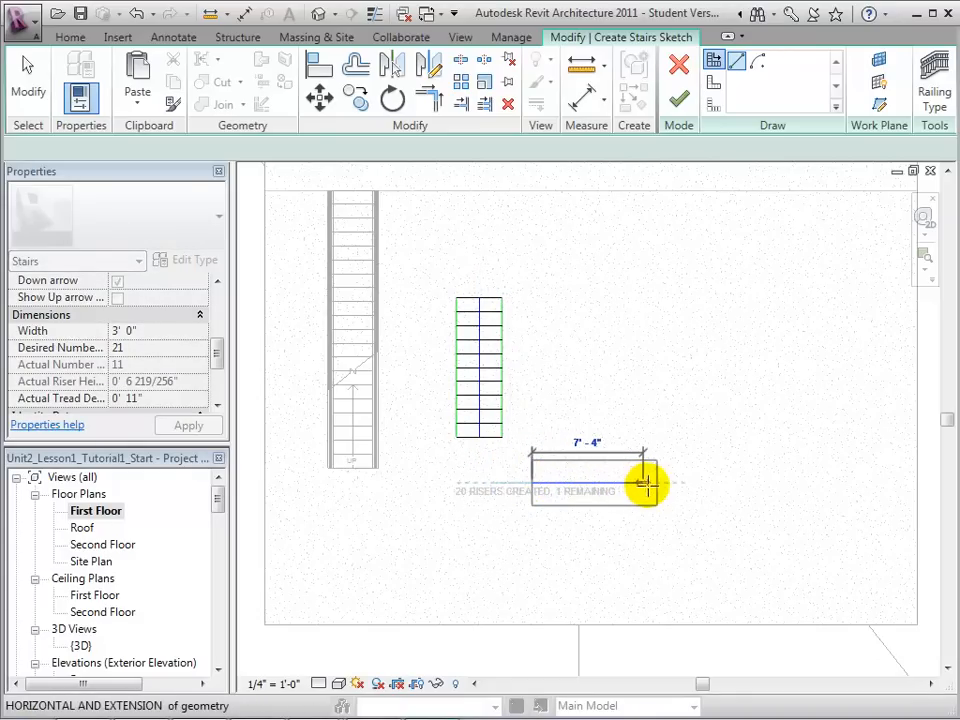
click(648, 470)
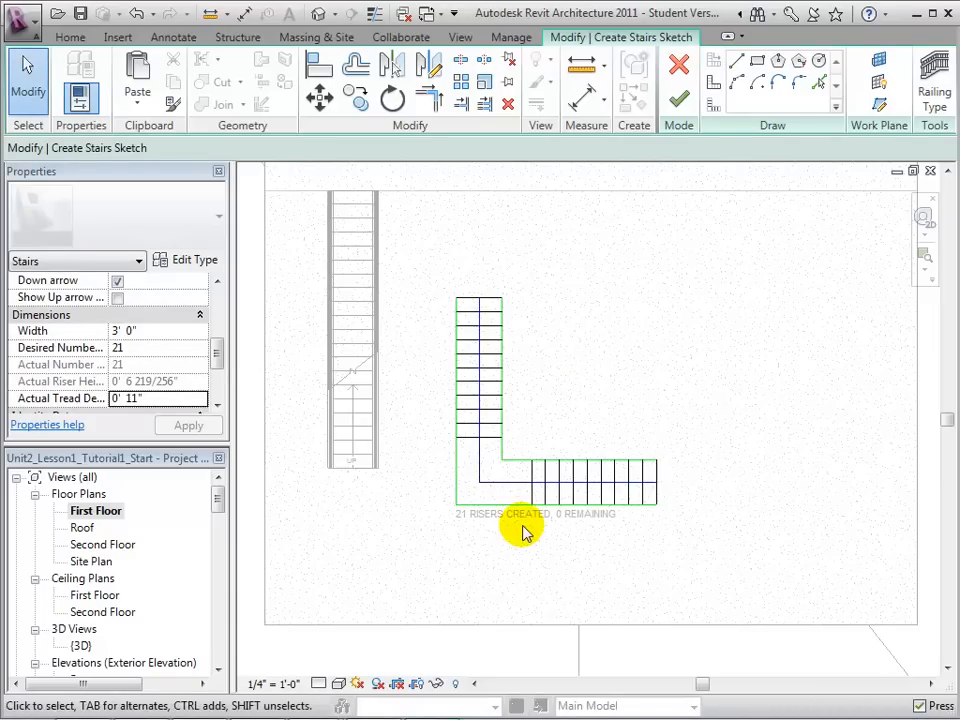
click(678, 101)
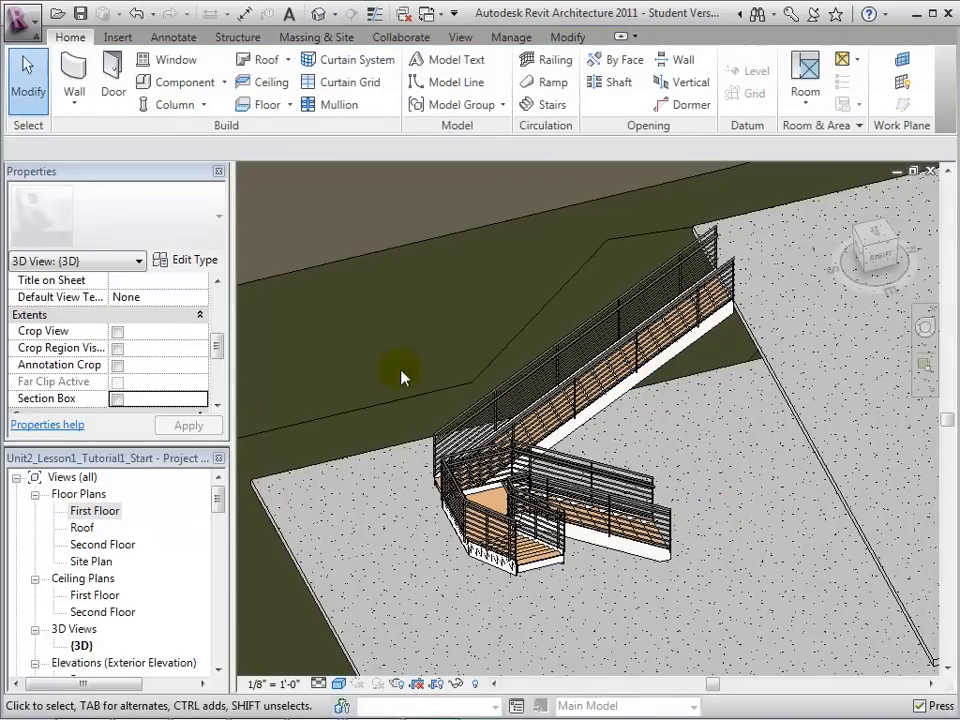
Return to the First Floor plan after viewing the L-shaped stair in 3D
double_click(94, 510)
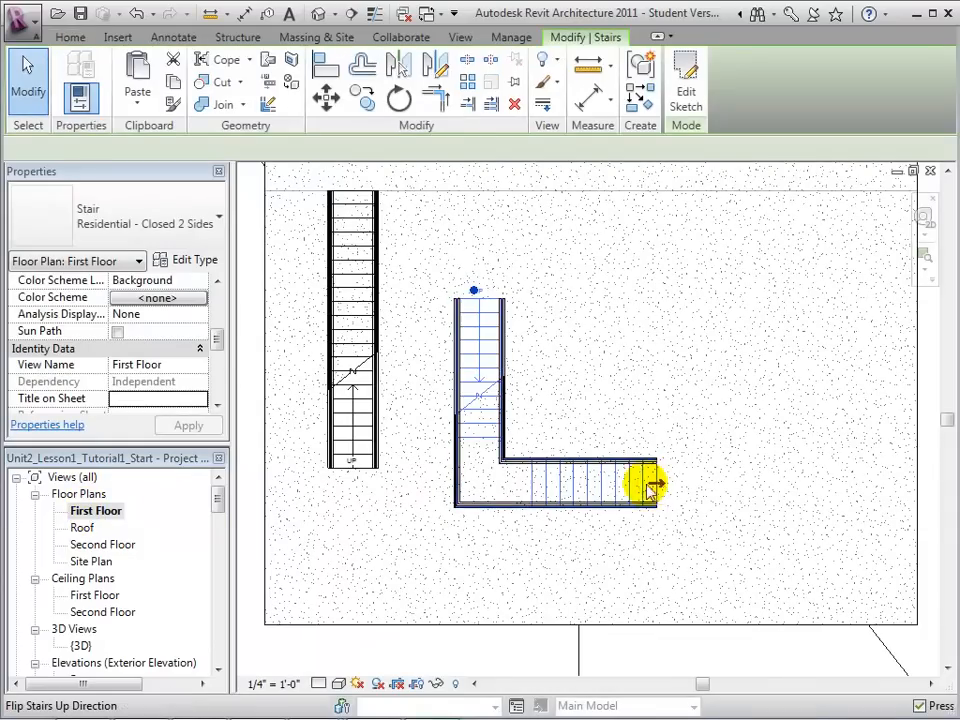
Flip the L-shaped stair's up direction, deselect it, and go back to First Floor
click(645, 490)
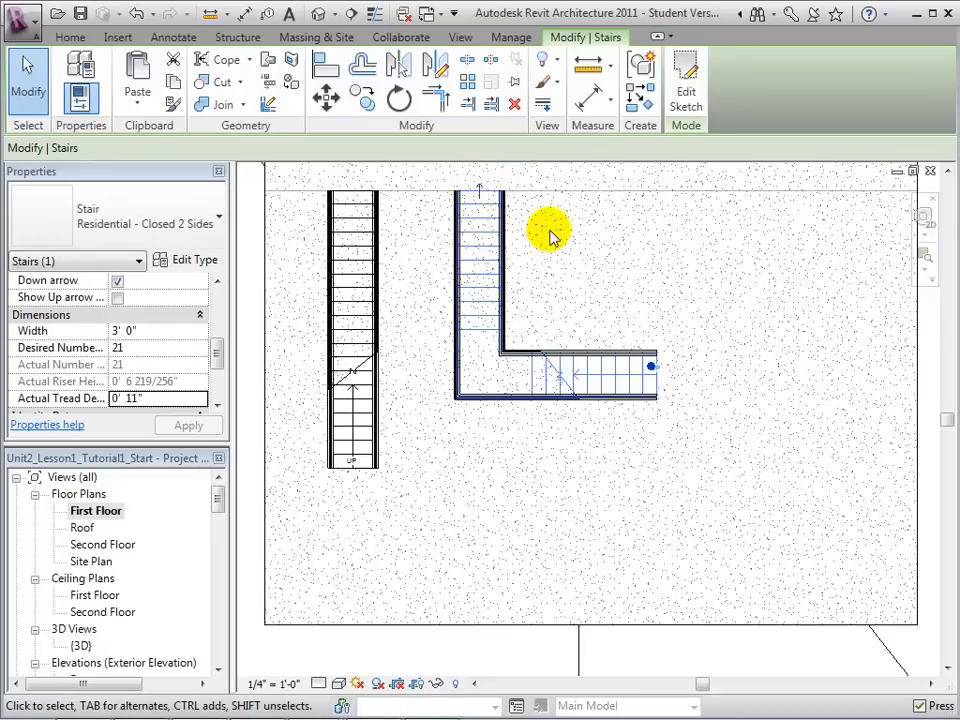
click(70, 37)
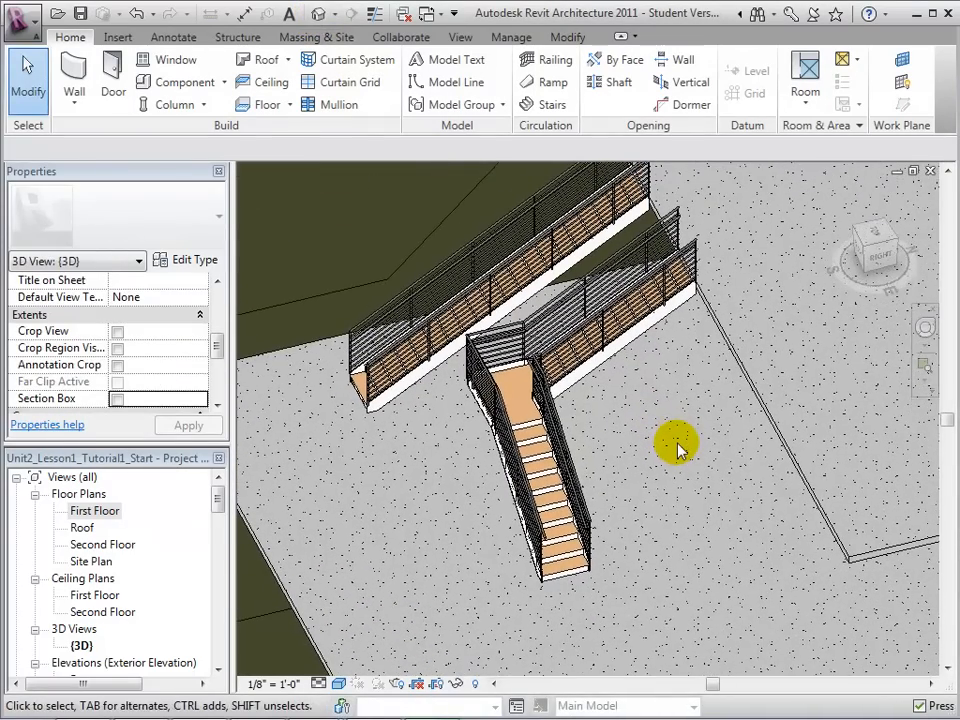
double_click(94, 510)
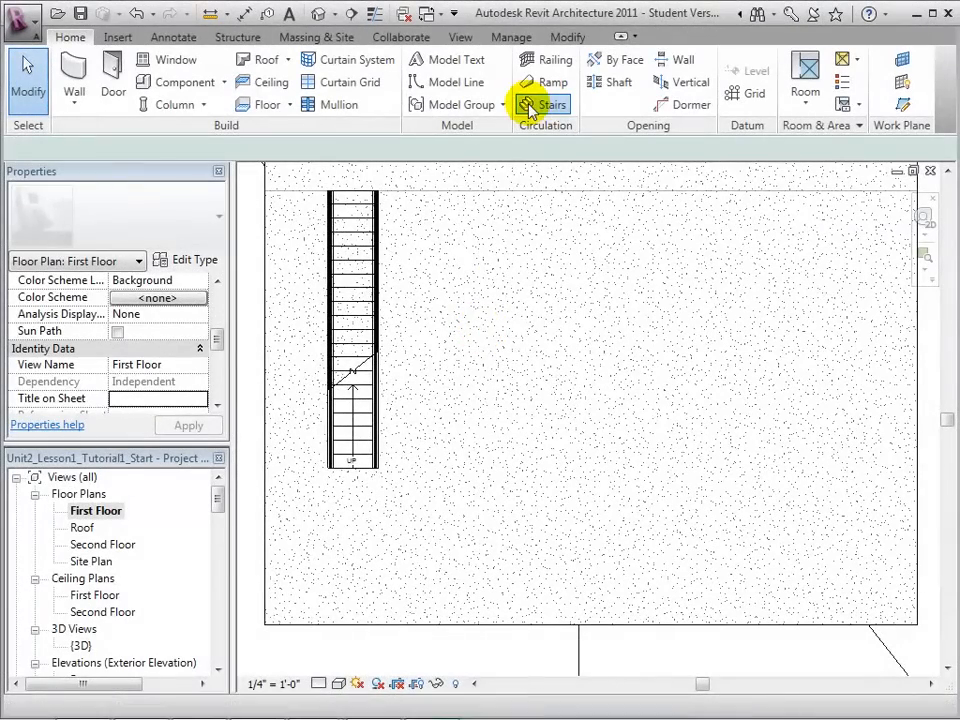
Sketch two perpendicular runs totalling 21 risers and finish the new L-shaped stair
click(545, 104)
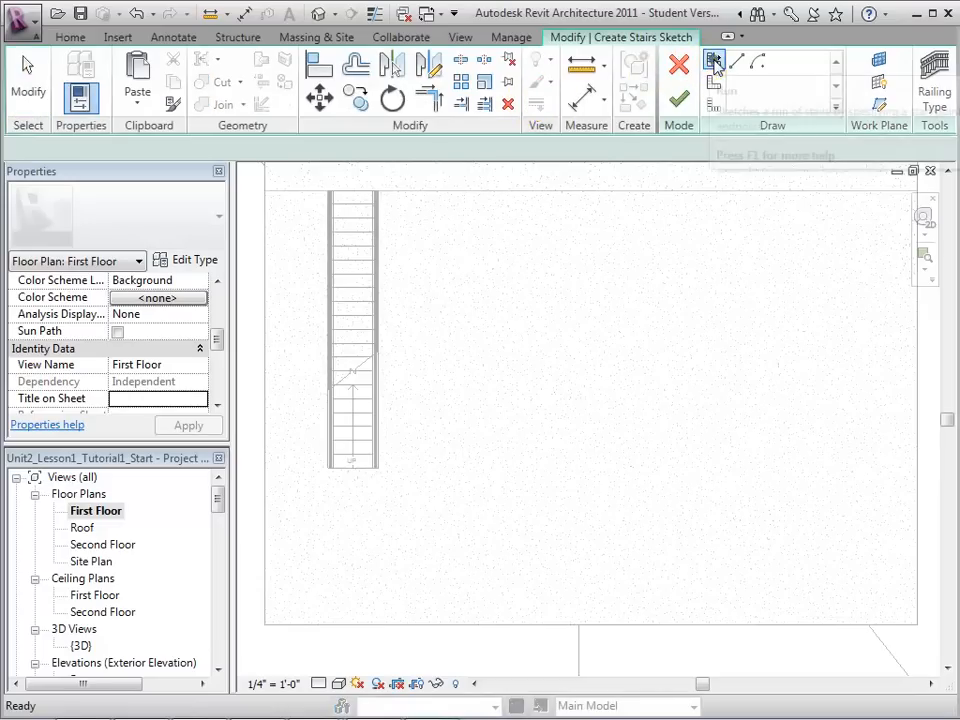
click(714, 63)
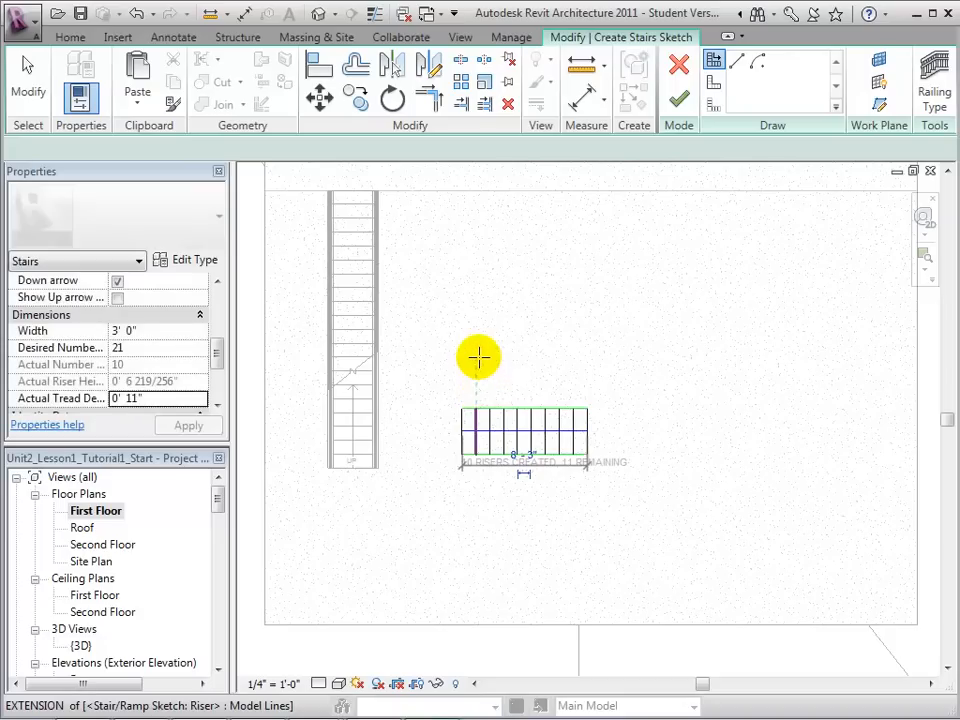
drag(478, 358, 478, 250)
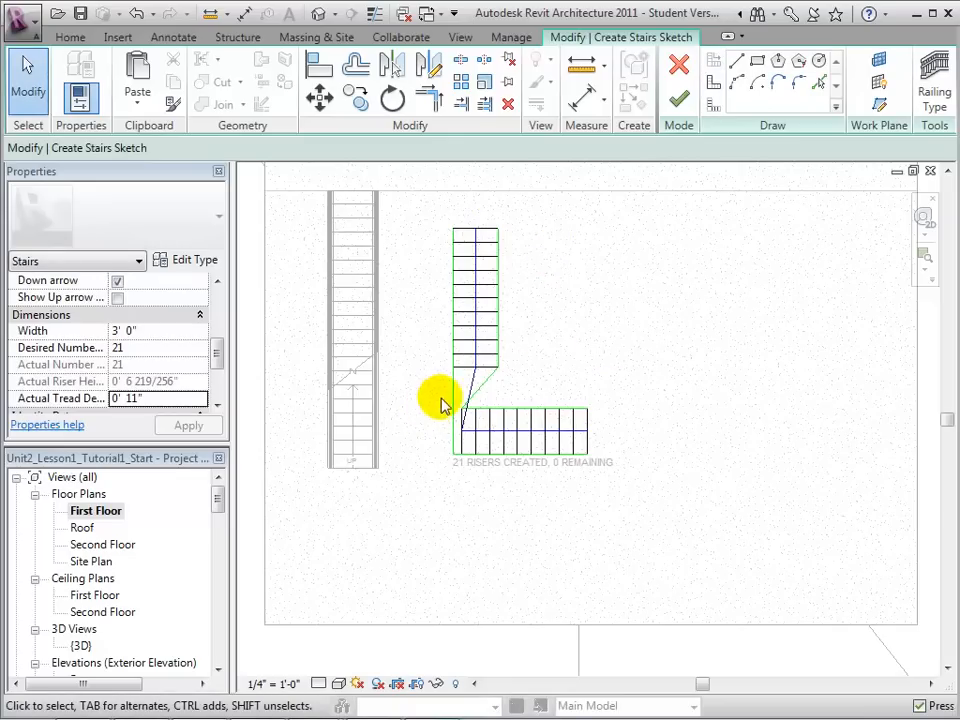
click(680, 100)
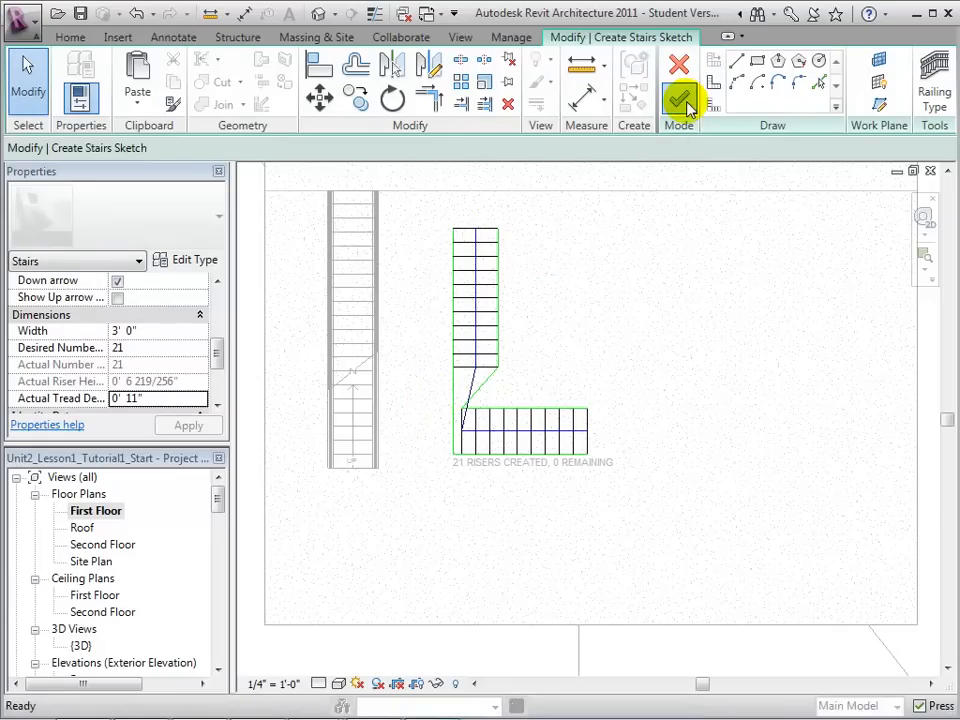
click(681, 93)
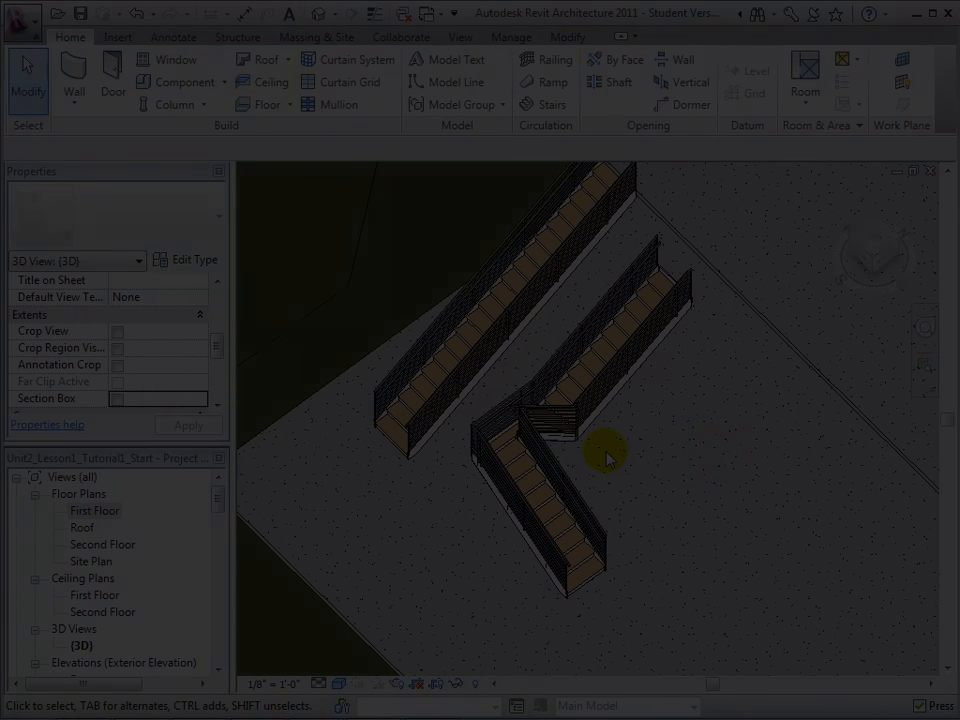
Reopen the L-shaped stair's sketch in the First Floor plan for editing
double_click(95, 510)
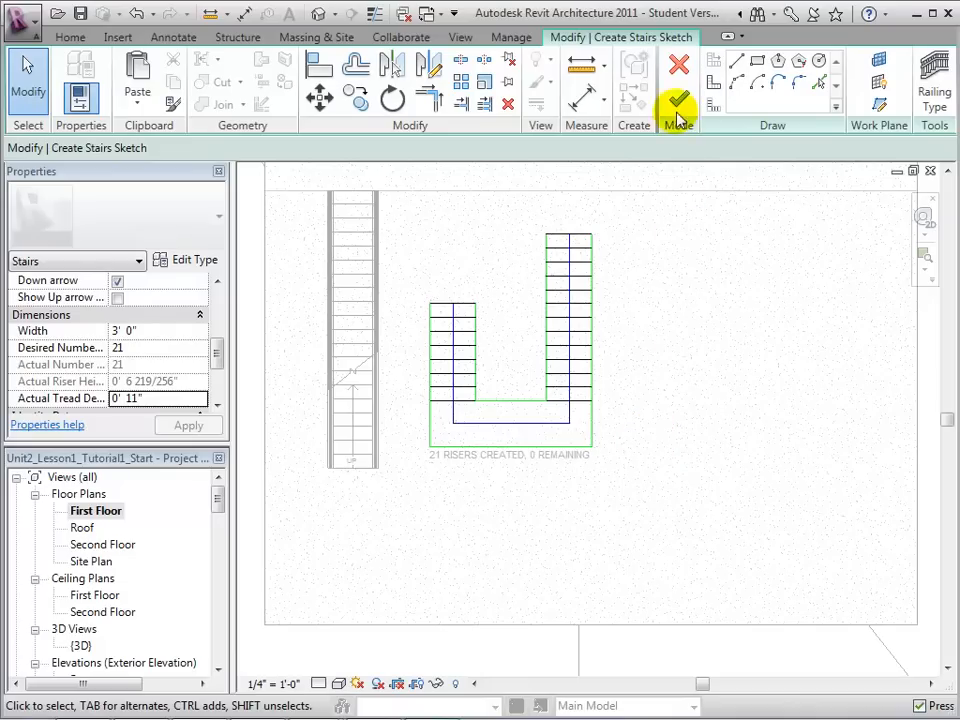
Finish the U-shaped stair with its landing and railings, and view the completed model in 3D
click(678, 105)
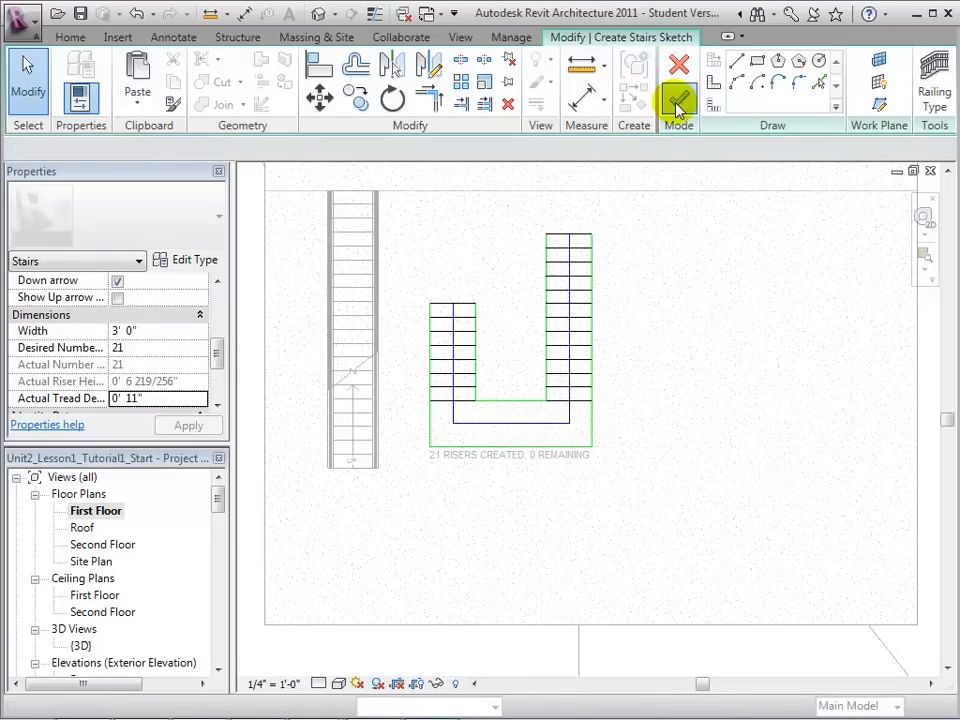
click(678, 92)
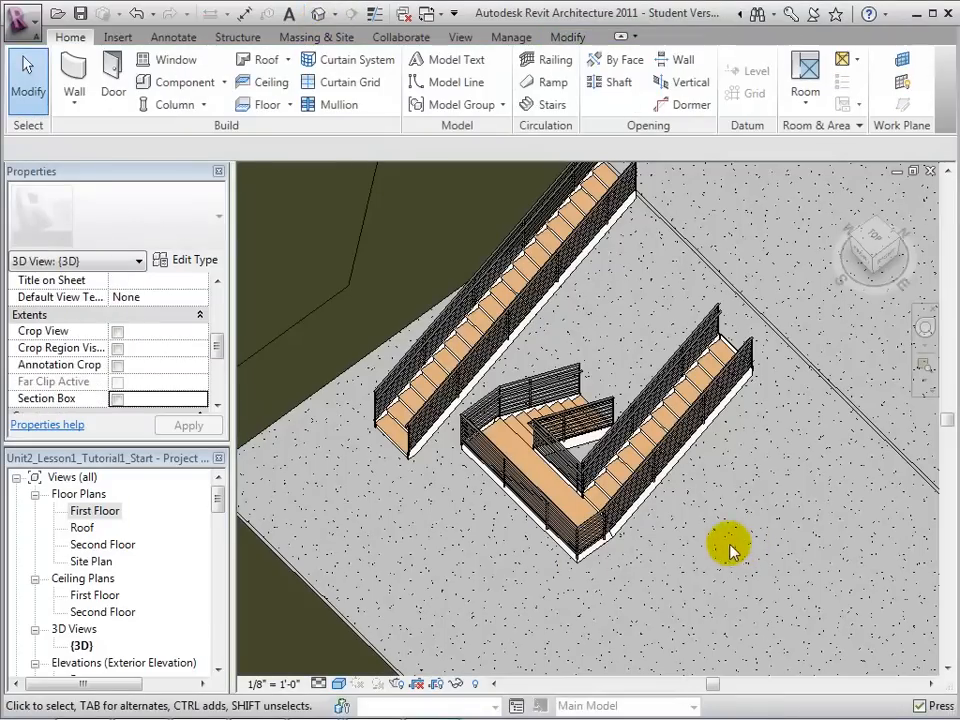
double_click(94, 511)
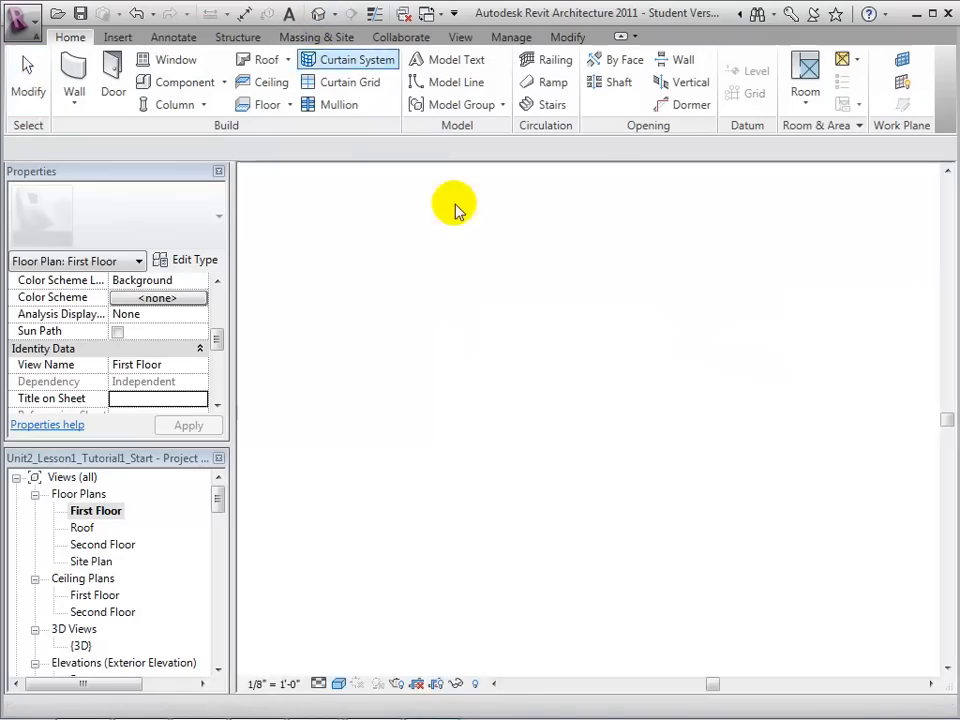
double_click(79, 645)
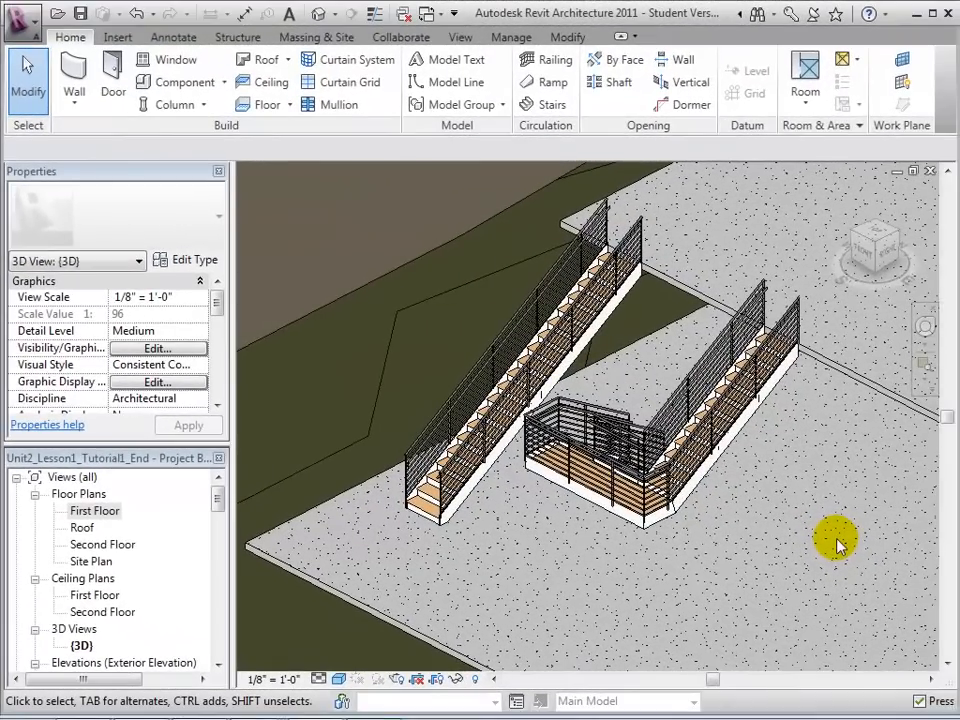
mouse_move(450, 555)
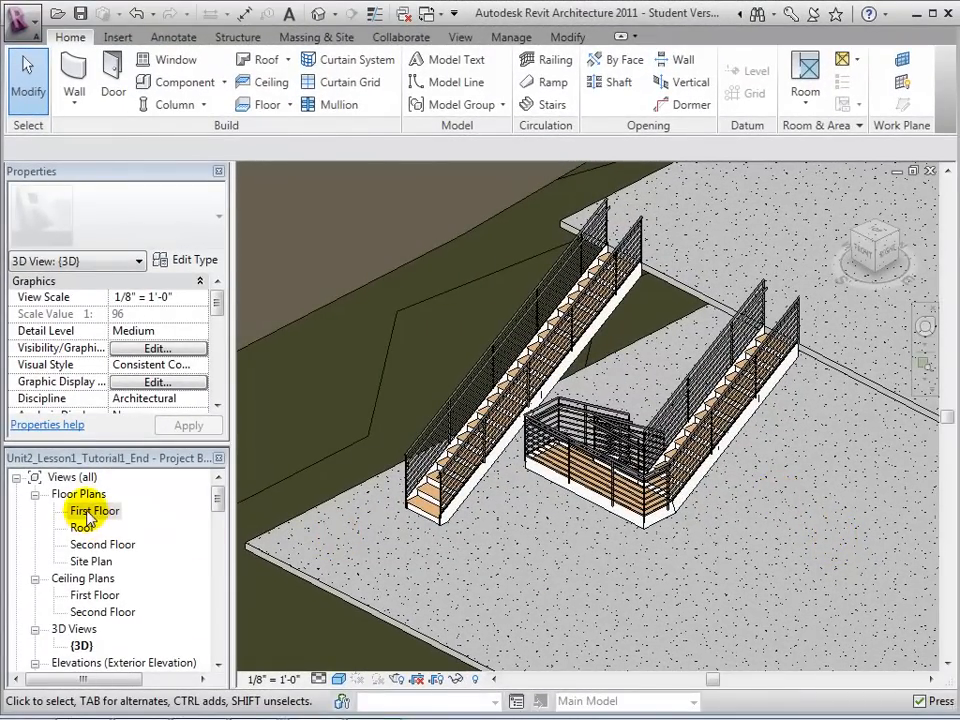
On First Floor, start a ramp with a 3' 0" top offset and sketch its first run
double_click(94, 510)
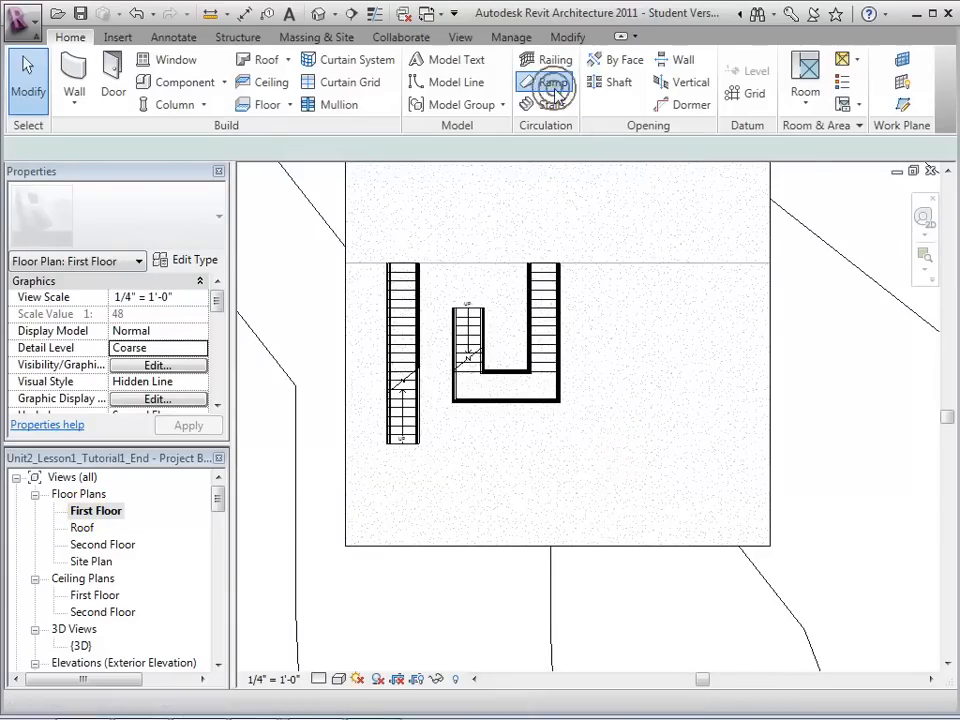
click(553, 82)
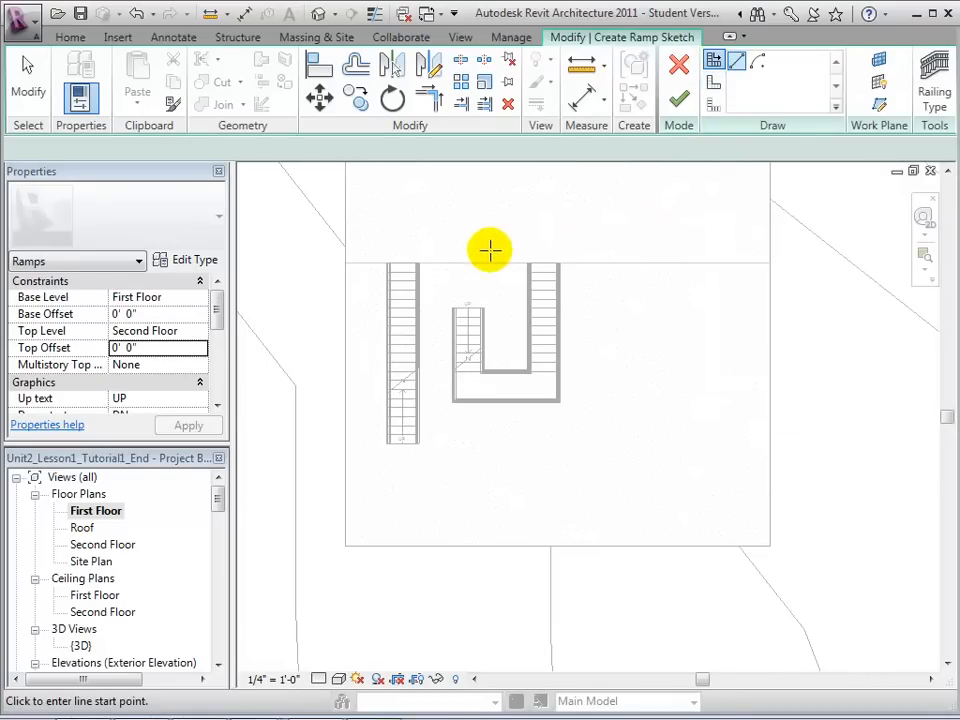
mouse_move(170, 297)
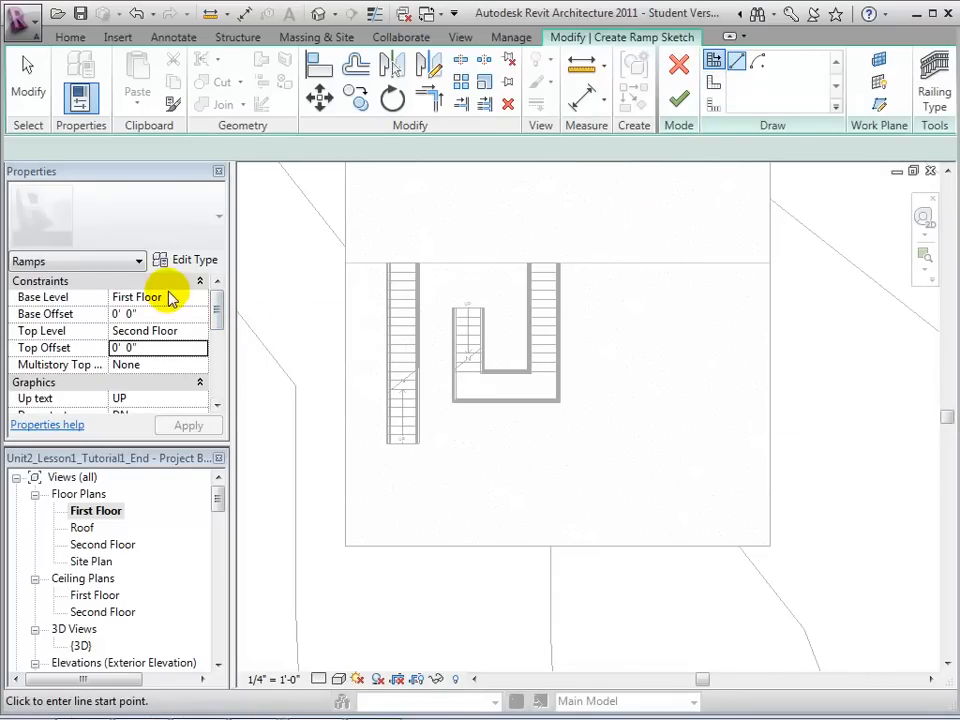
mouse_move(248, 330)
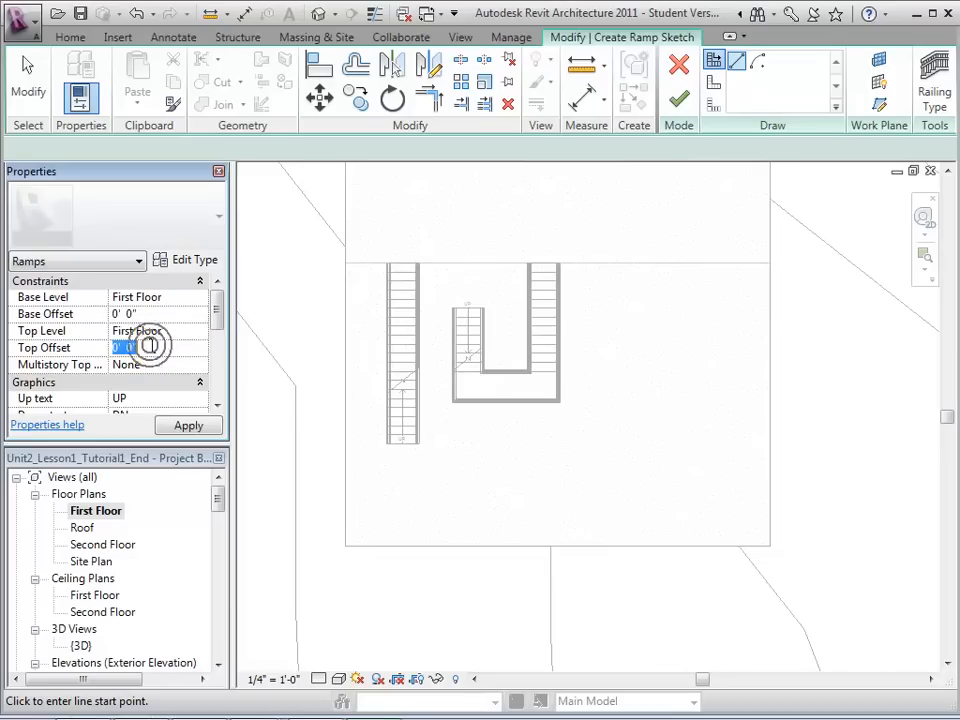
text(3)
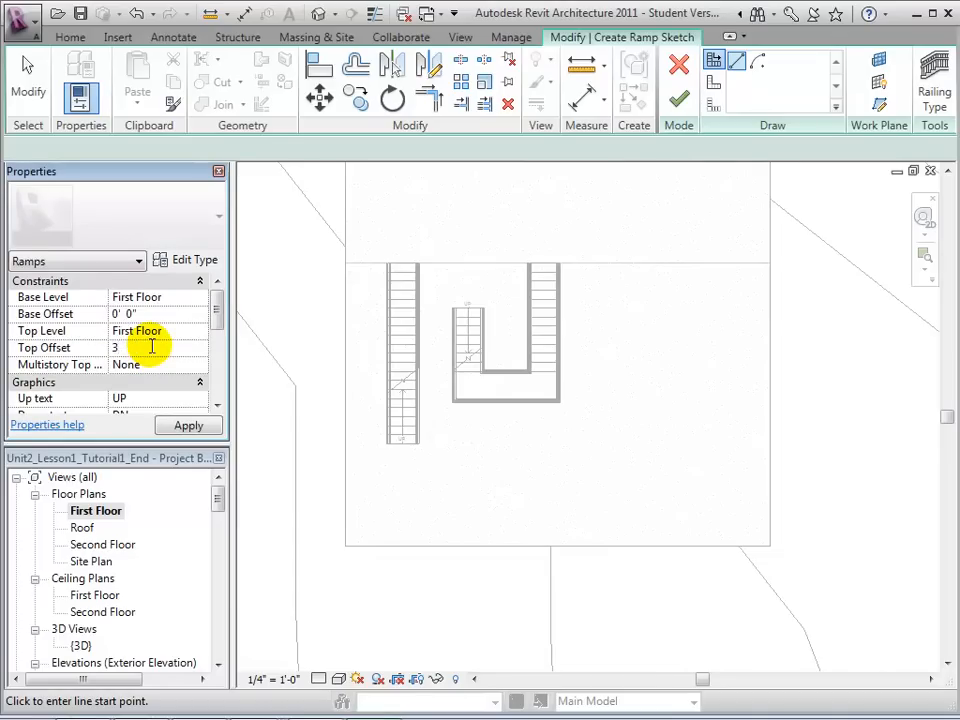
click(188, 425)
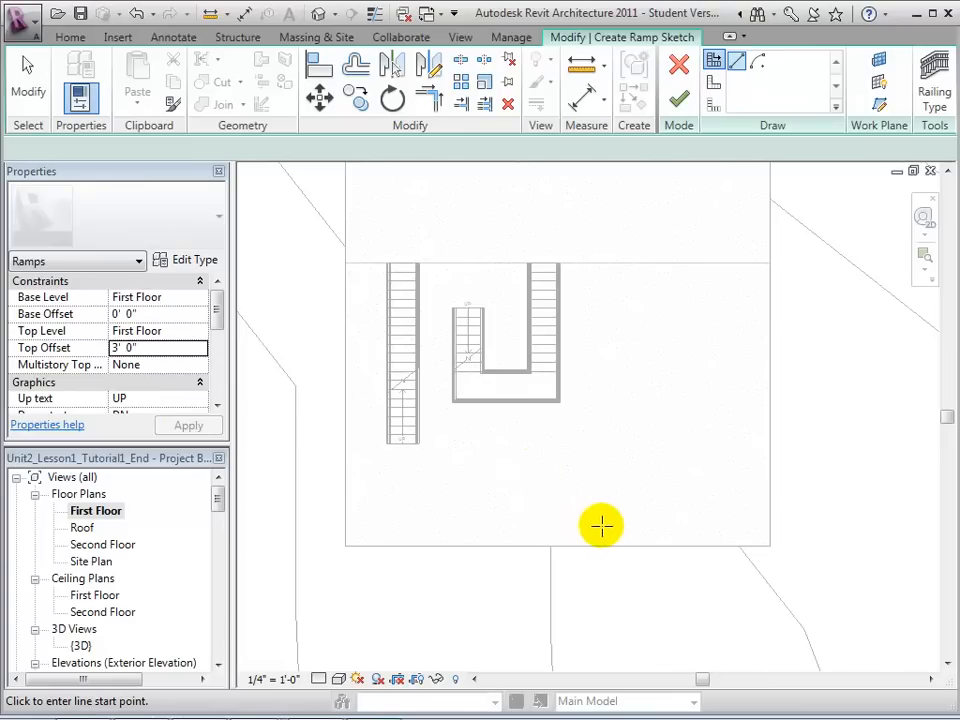
click(602, 525)
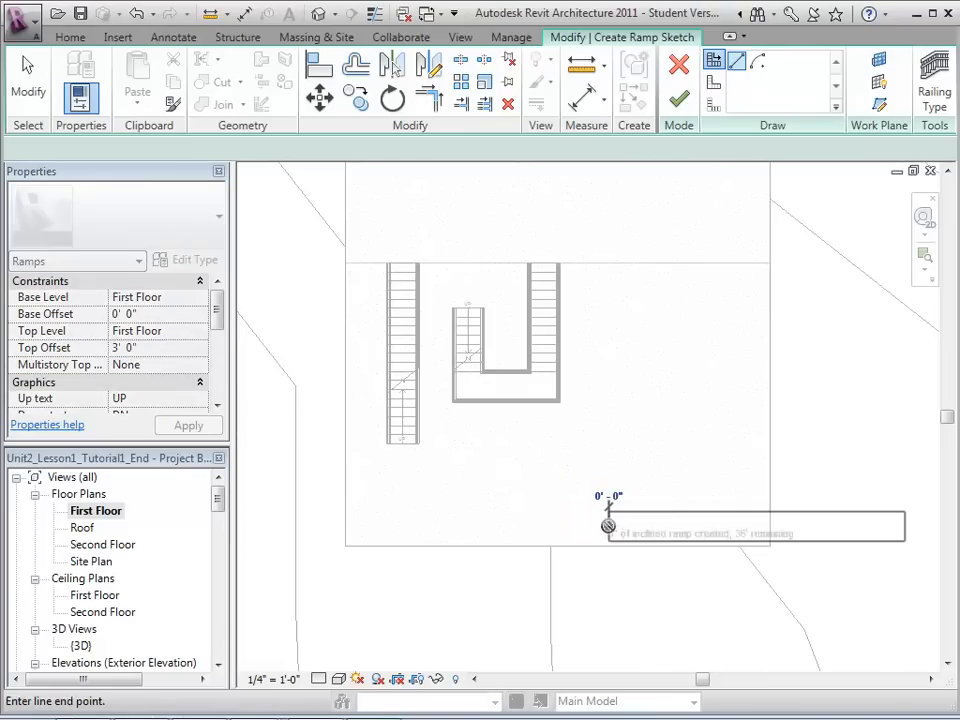
drag(607, 525, 607, 295)
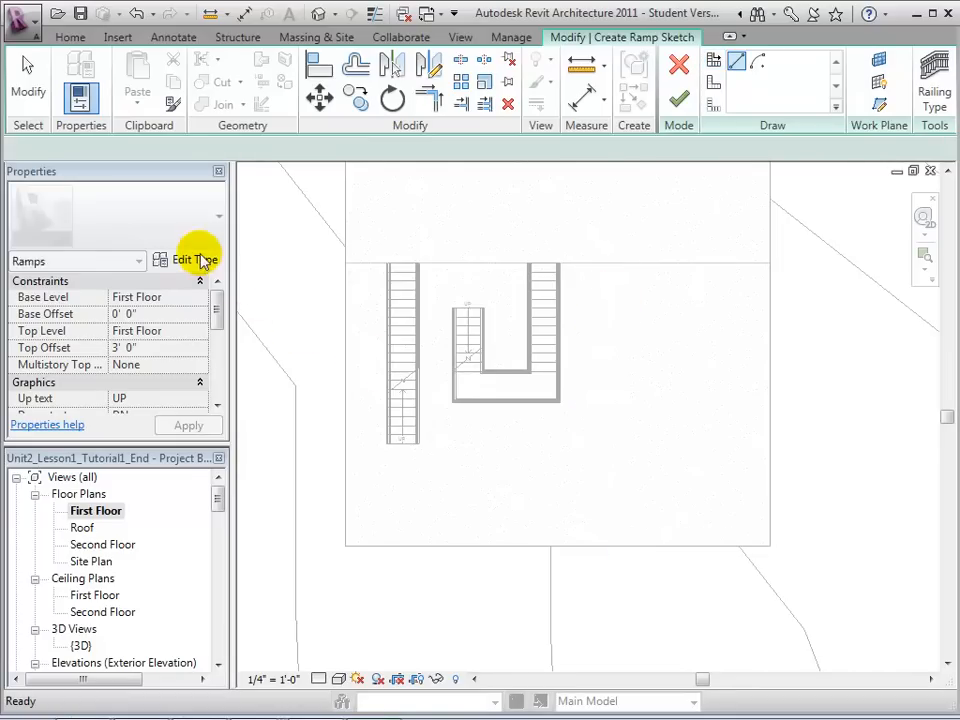
click(197, 260)
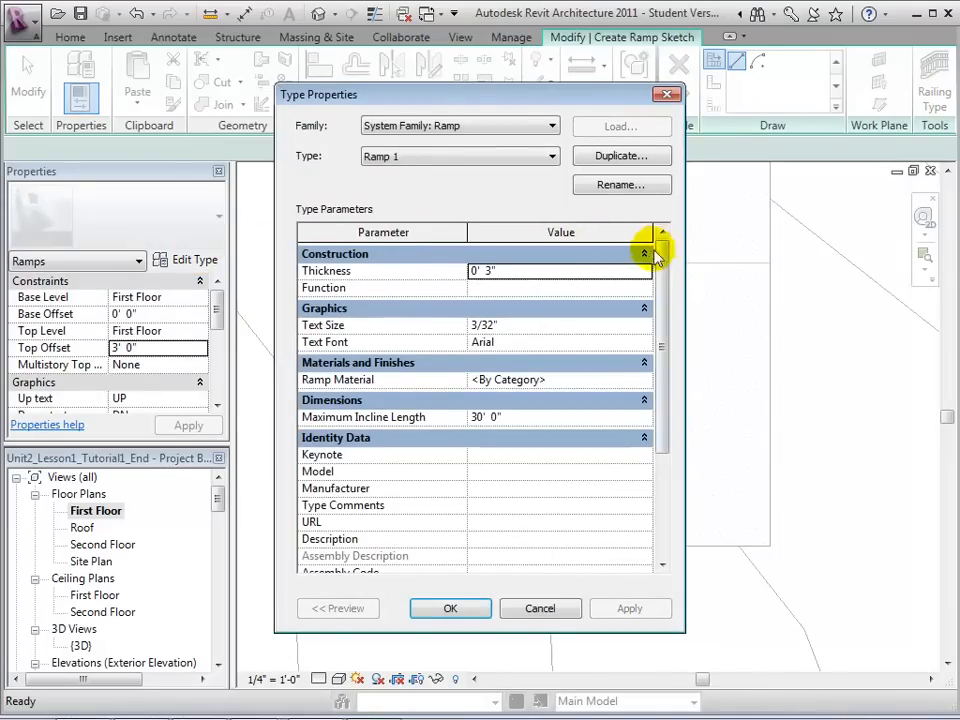
scroll(down, 3)
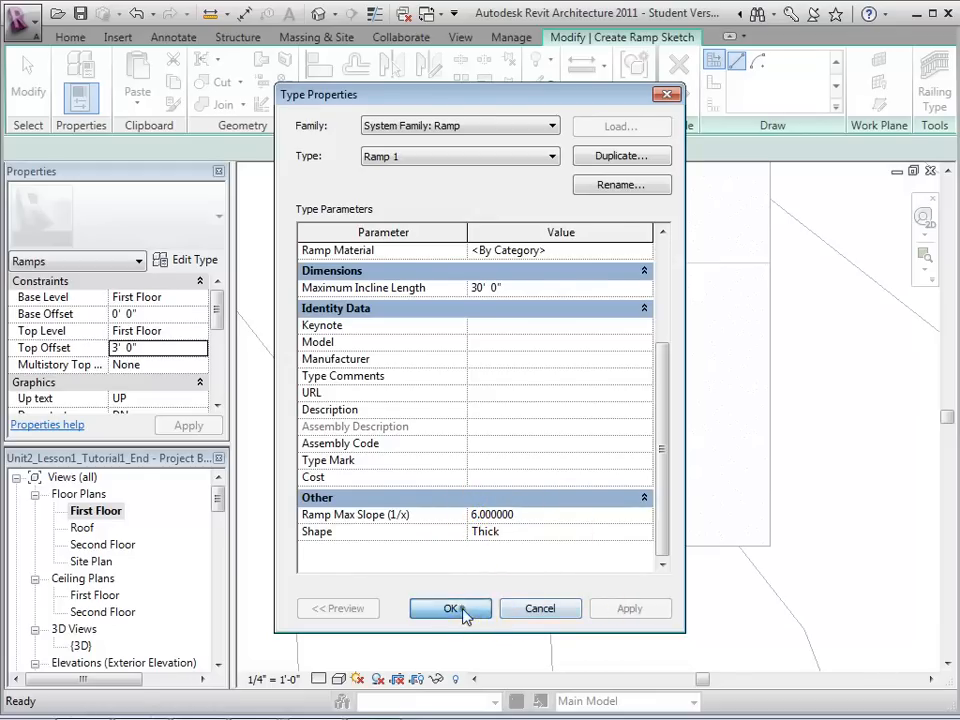
click(449, 609)
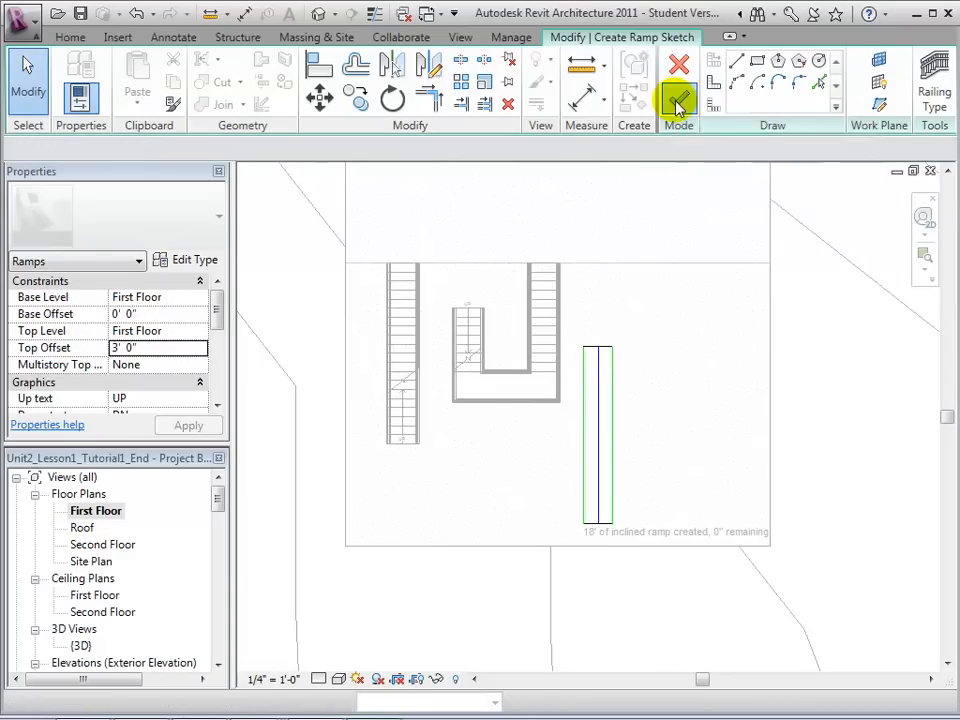
Finish the straight ramp with railings and return to the First Floor plan
click(678, 97)
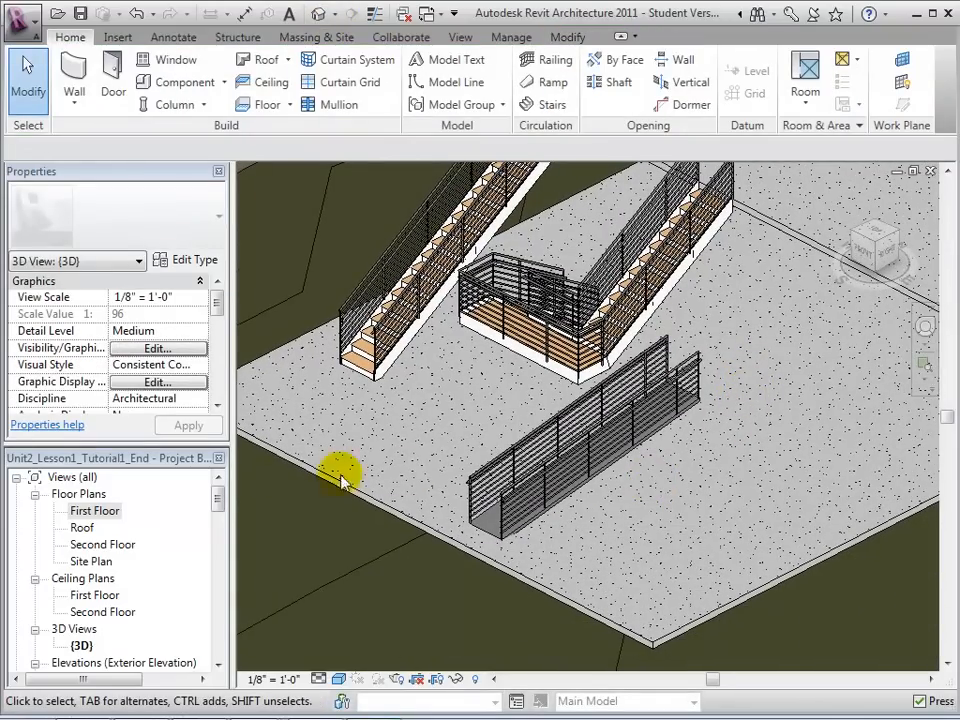
double_click(94, 510)
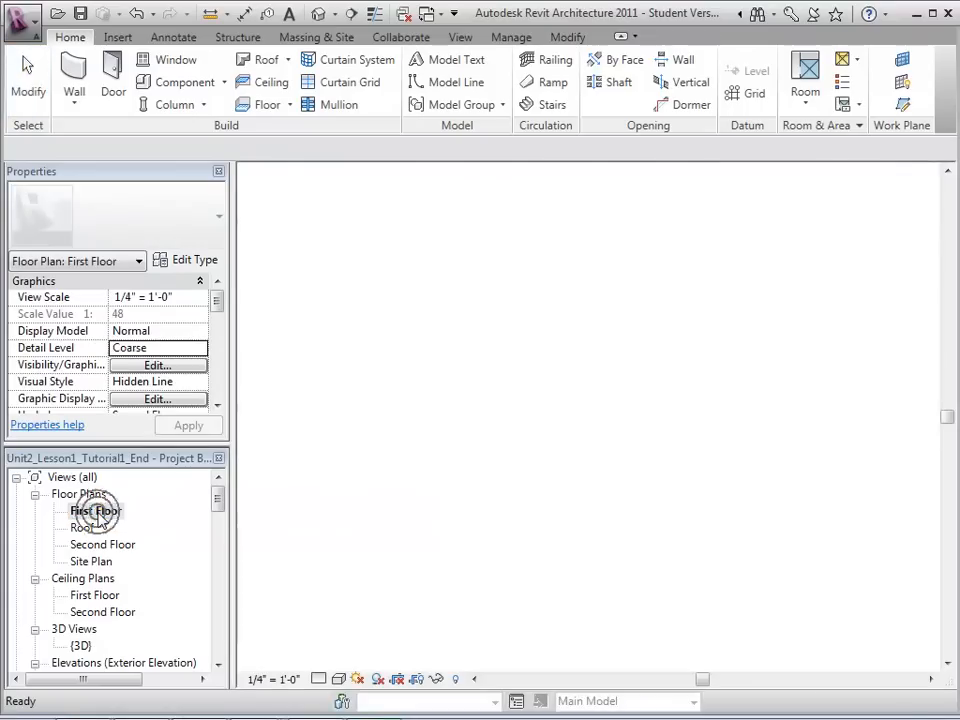
Reopen the First Floor plan to lay out the U-shaped ramp
double_click(95, 510)
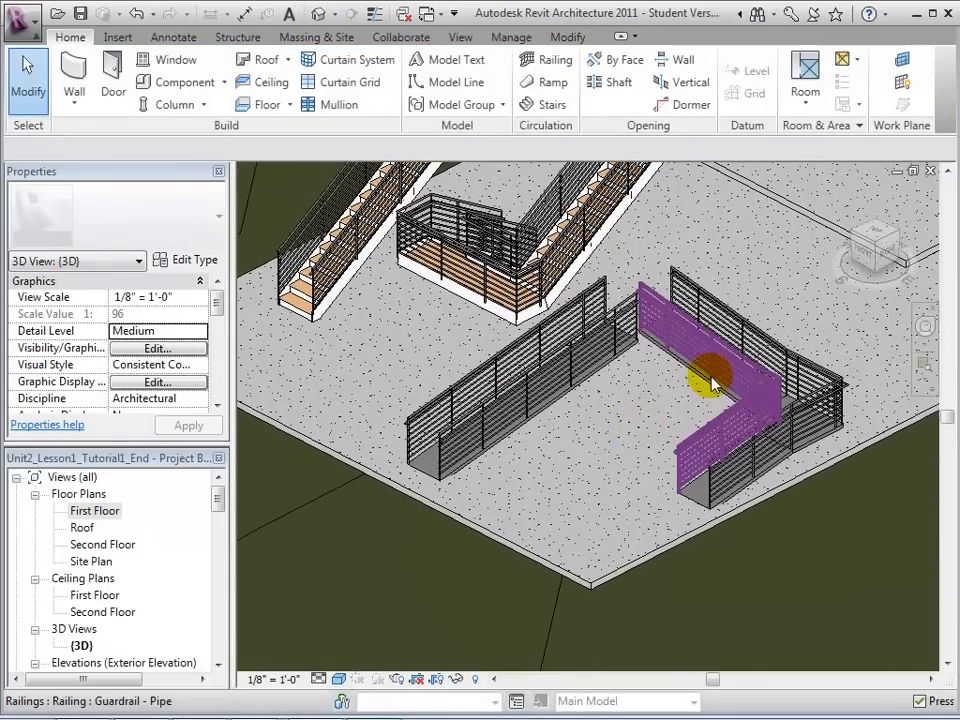
Select the U-shaped ramp's Guardrail - Pipe railings plus one straight ramp railing
click(710, 375)
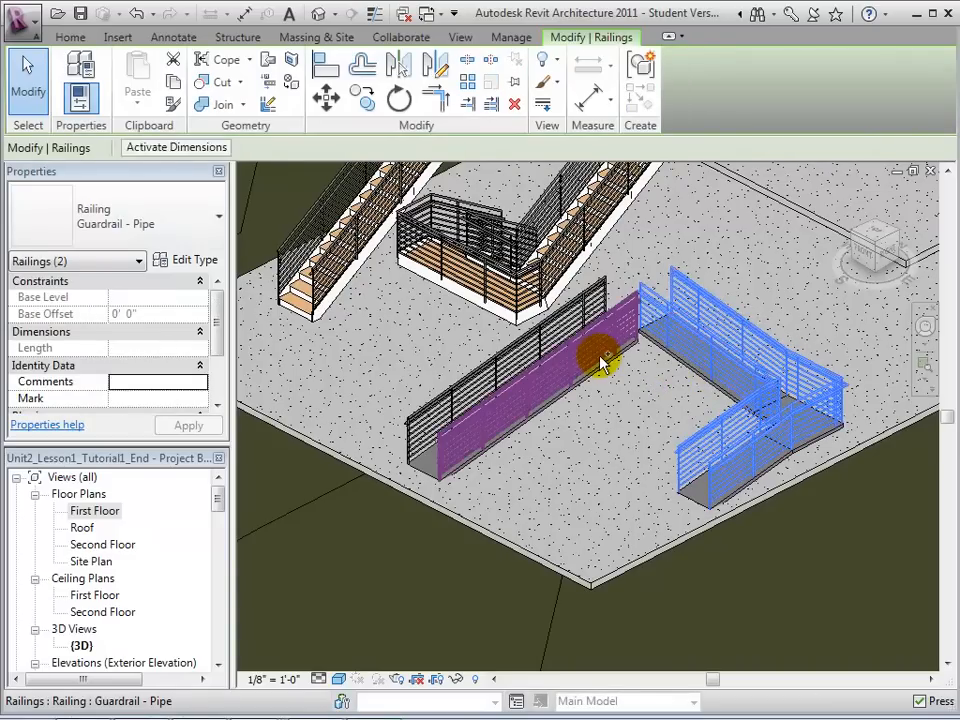
click(600, 360)
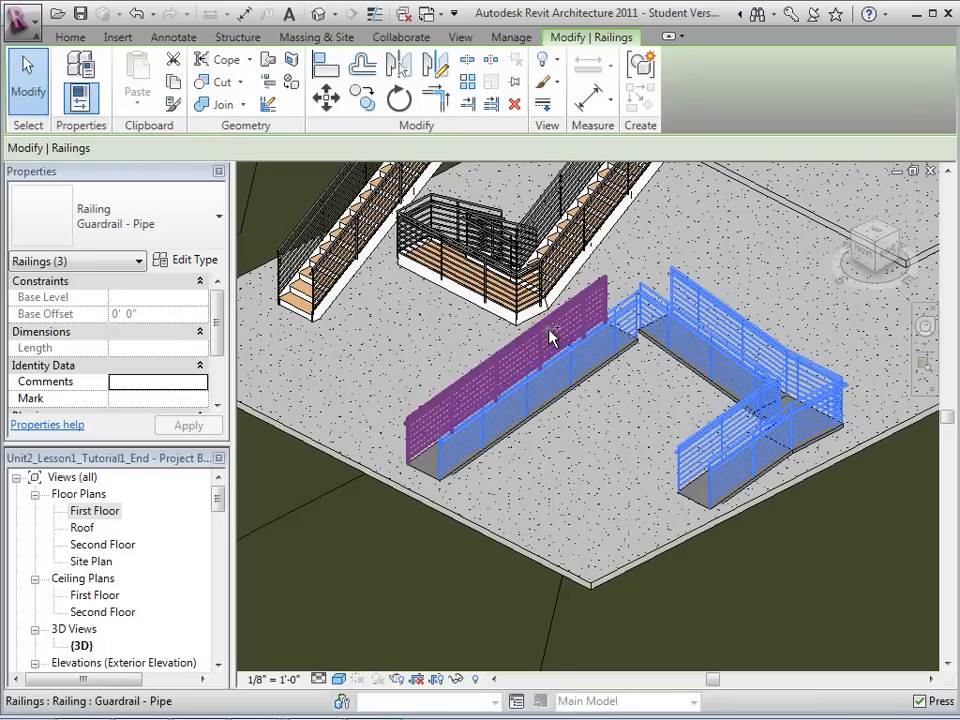